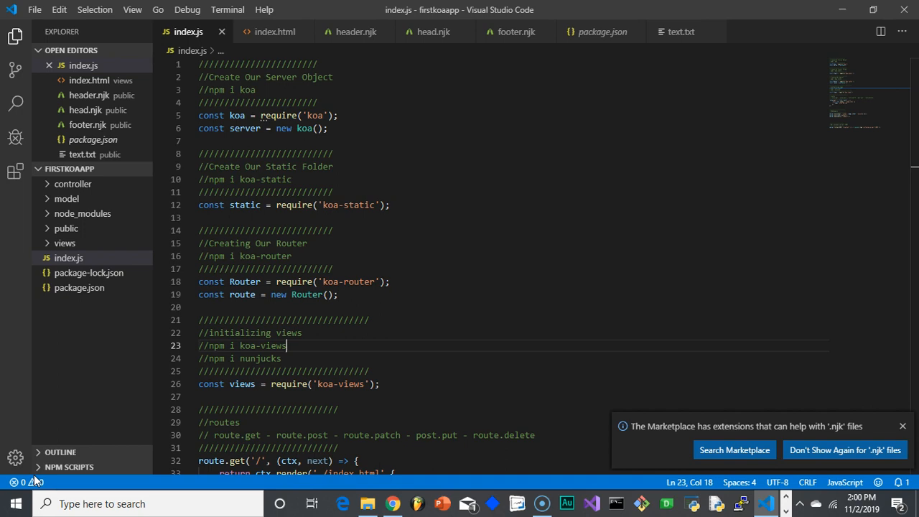
{"action": "mouse_move", "coordinate": [379, 376]}
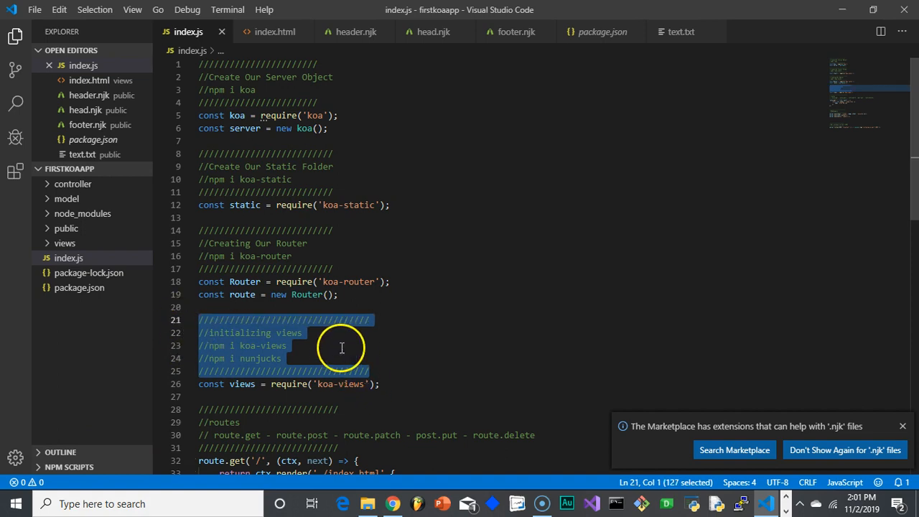
Step: Mark the npm i nunjucks install note, then bring the server.use(views(...)) middleware line into view
{"action": "left_click", "coordinate": [296, 344]}
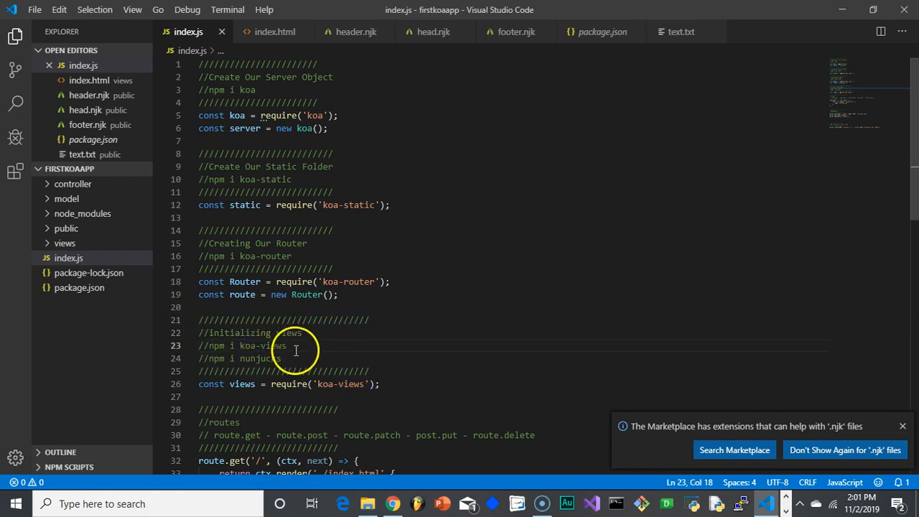
{"action": "left_click_drag", "start_coordinate": [284, 345], "coordinate": [215, 360]}
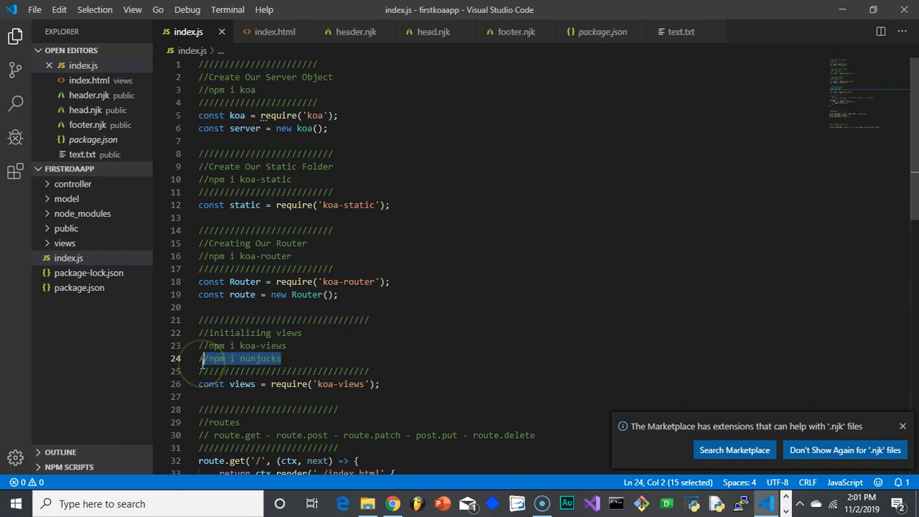
{"action": "left_click", "coordinate": [287, 345]}
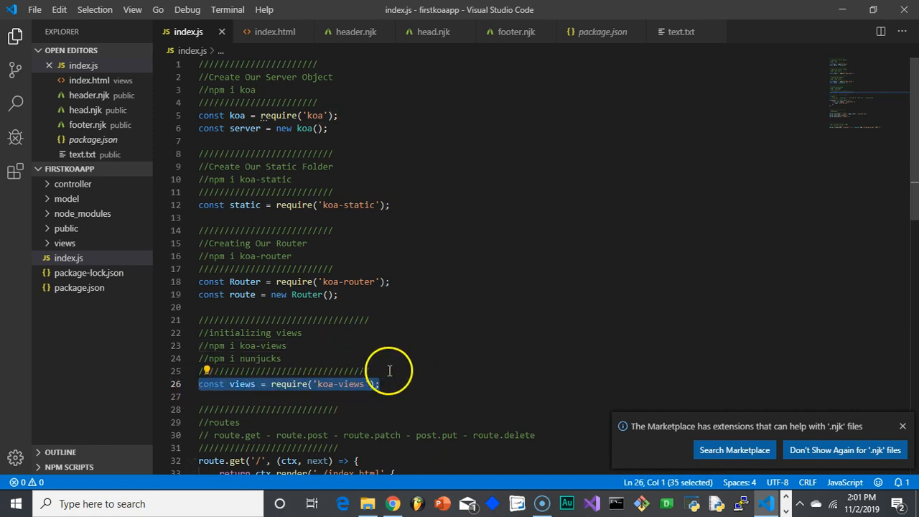
{"action": "left_click", "coordinate": [379, 384]}
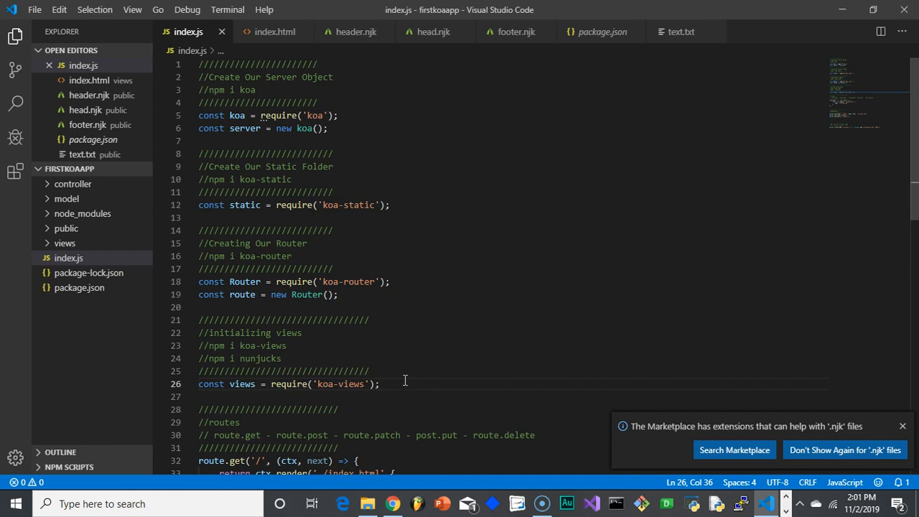
{"action": "mouse_move", "coordinate": [865, 222]}
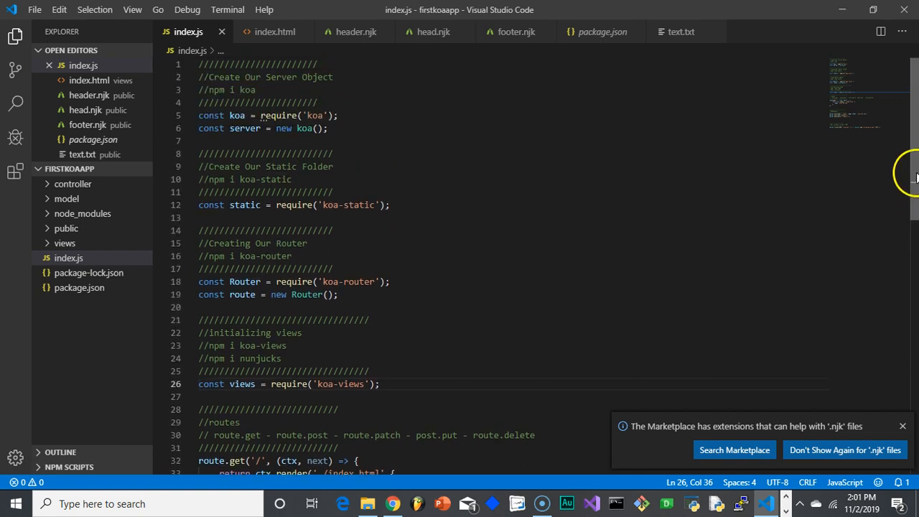
{"action": "mouse_move", "coordinate": [912, 173]}
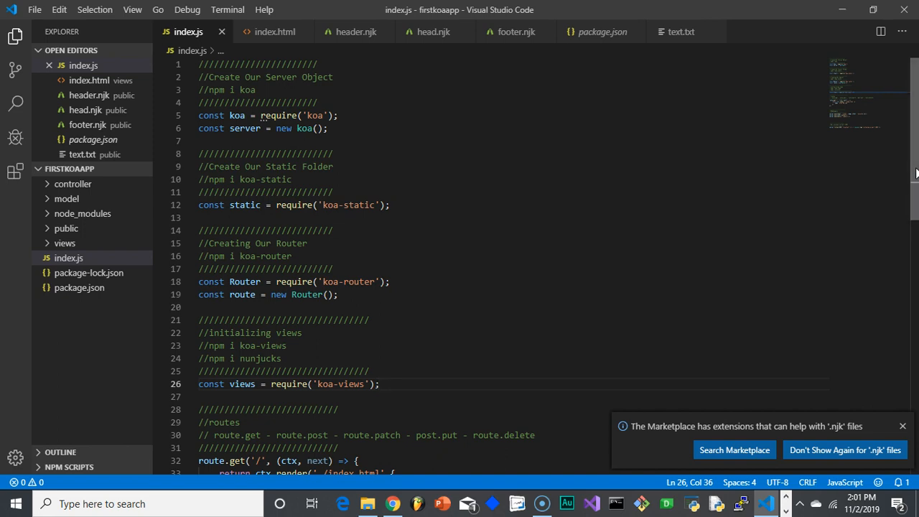
{"action": "scroll", "scroll_direction": "down", "scroll_amount": 3}
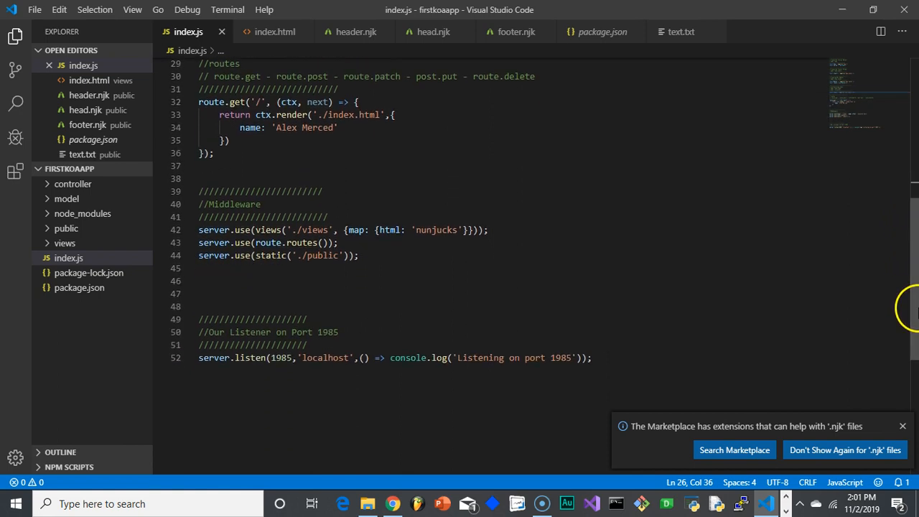
{"action": "mouse_move", "coordinate": [251, 237]}
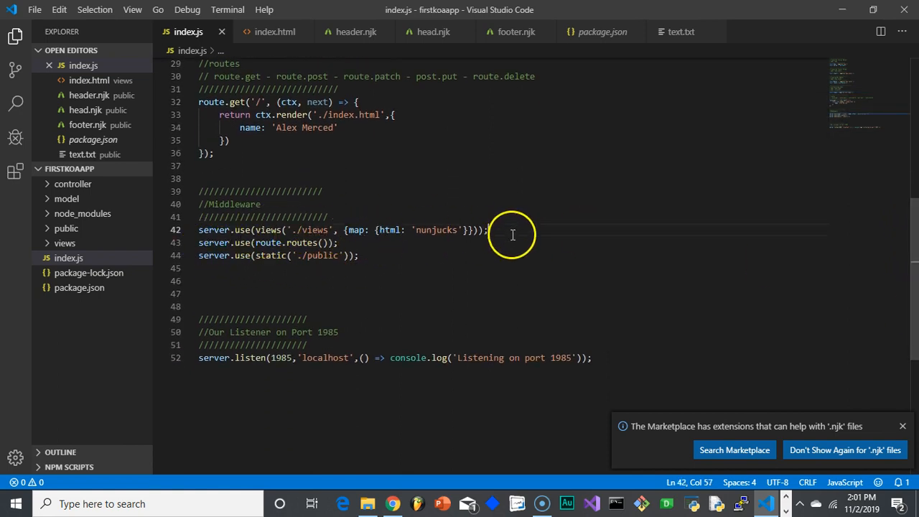
{"action": "left_click", "coordinate": [512, 241]}
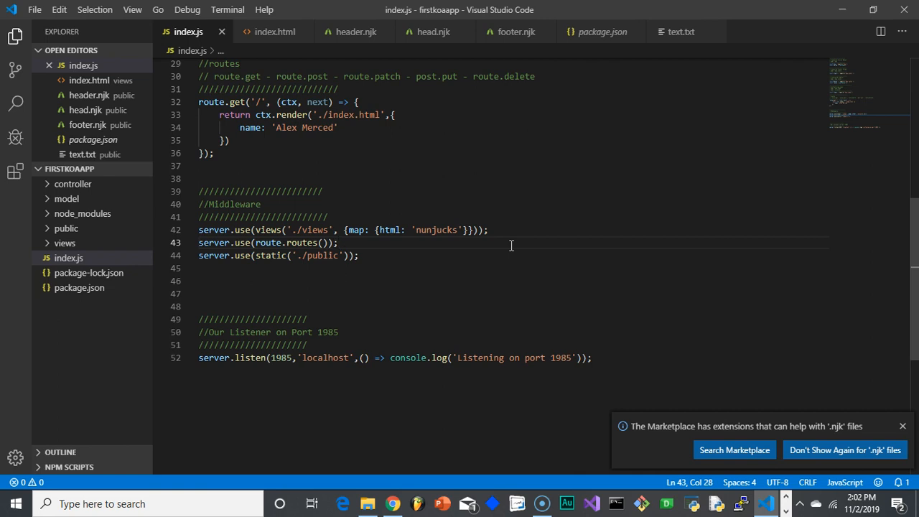
{"action": "mouse_move", "coordinate": [351, 230]}
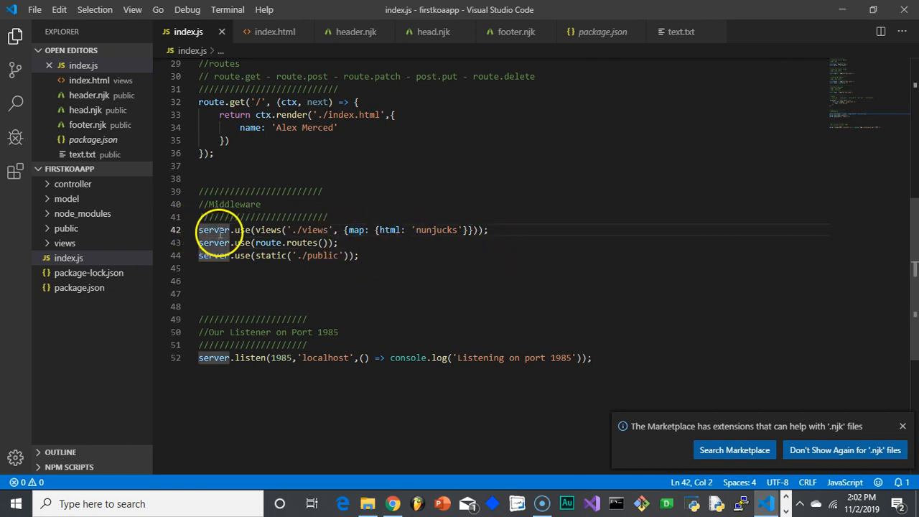
{"action": "mouse_move", "coordinate": [243, 230]}
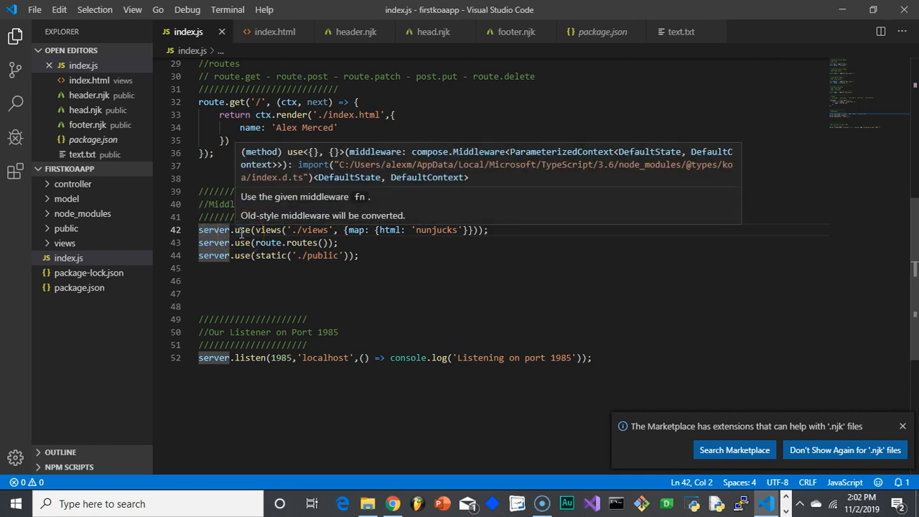
{"action": "left_click", "coordinate": [267, 242]}
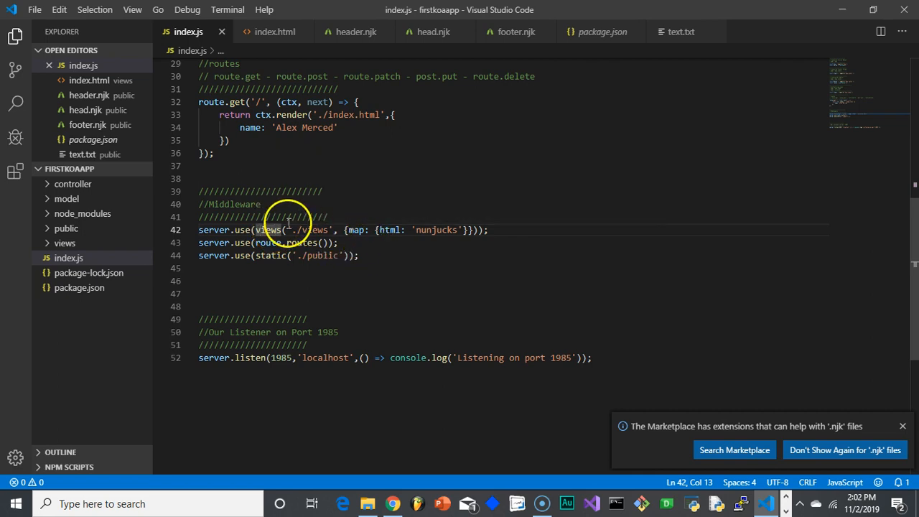
{"action": "double_click", "coordinate": [312, 230]}
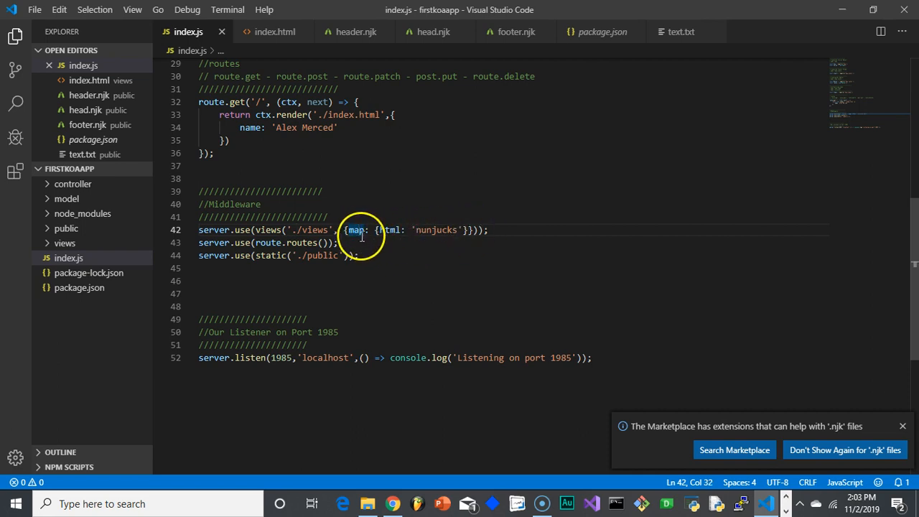
{"action": "mouse_move", "coordinate": [356, 230]}
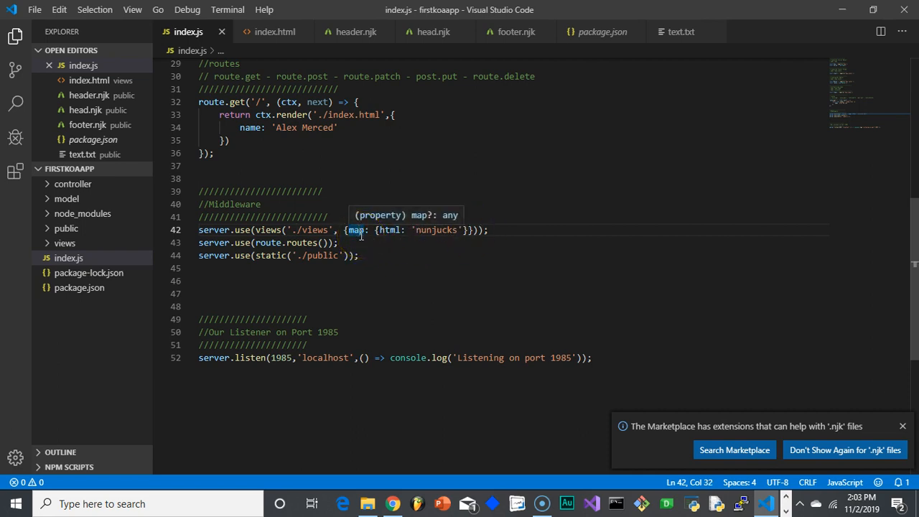
{"action": "mouse_move", "coordinate": [396, 230]}
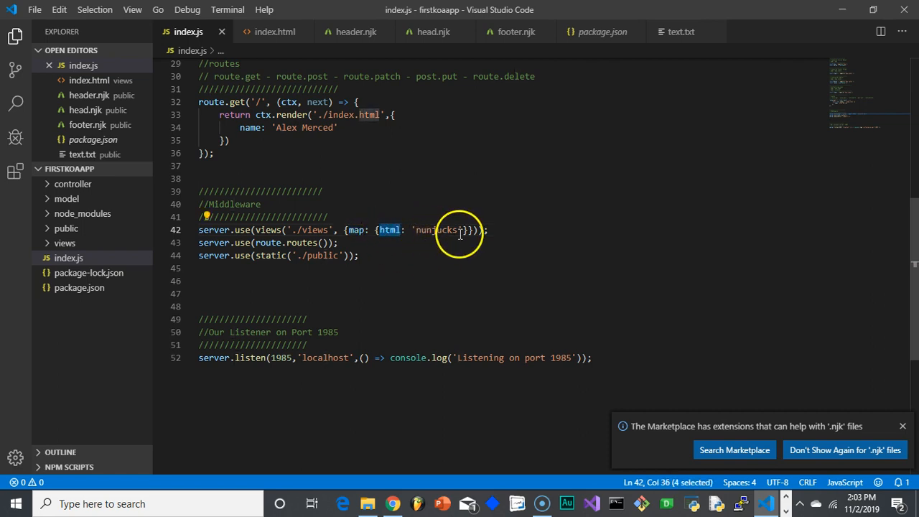
{"action": "double_click", "coordinate": [434, 229]}
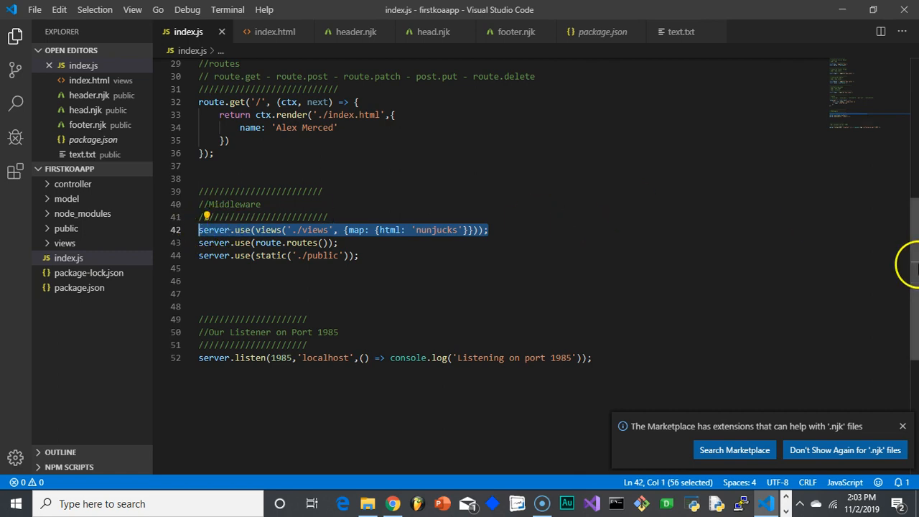
{"action": "scroll", "scroll_direction": "up", "scroll_amount": 3}
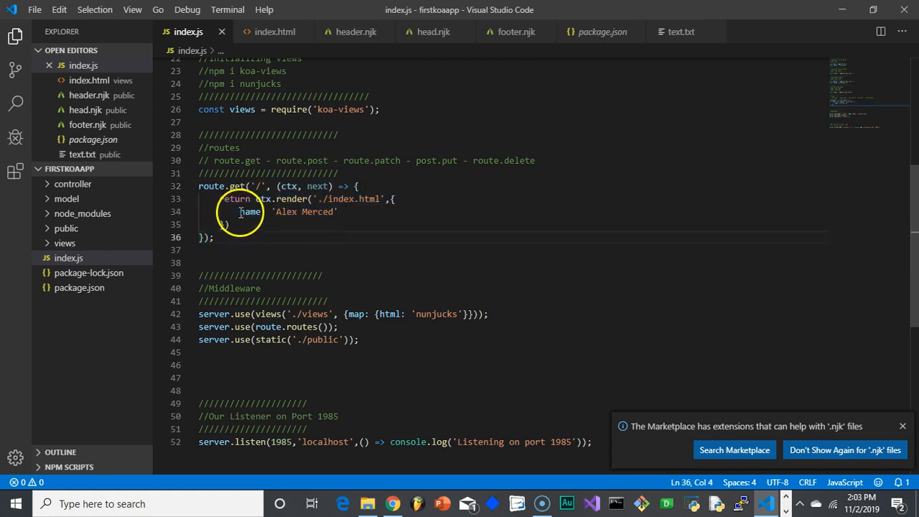
{"action": "mouse_move", "coordinate": [238, 187]}
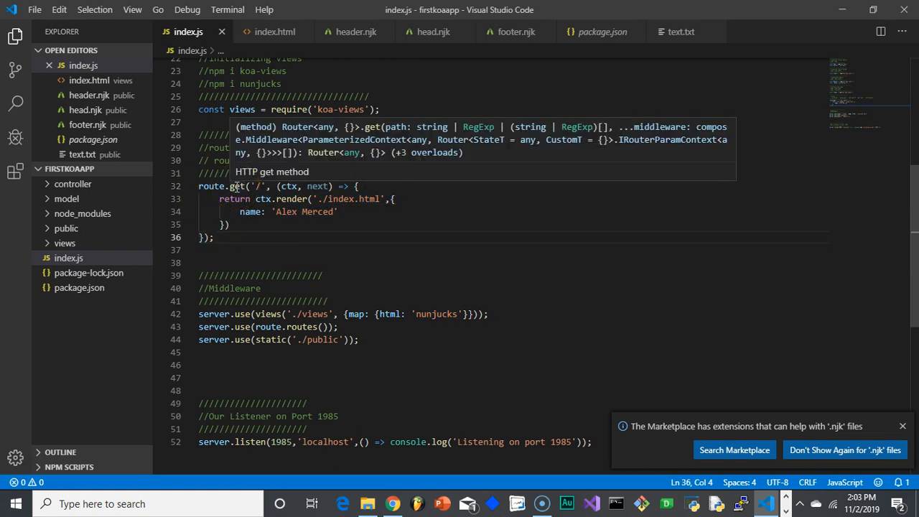
{"action": "left_click", "coordinate": [268, 186]}
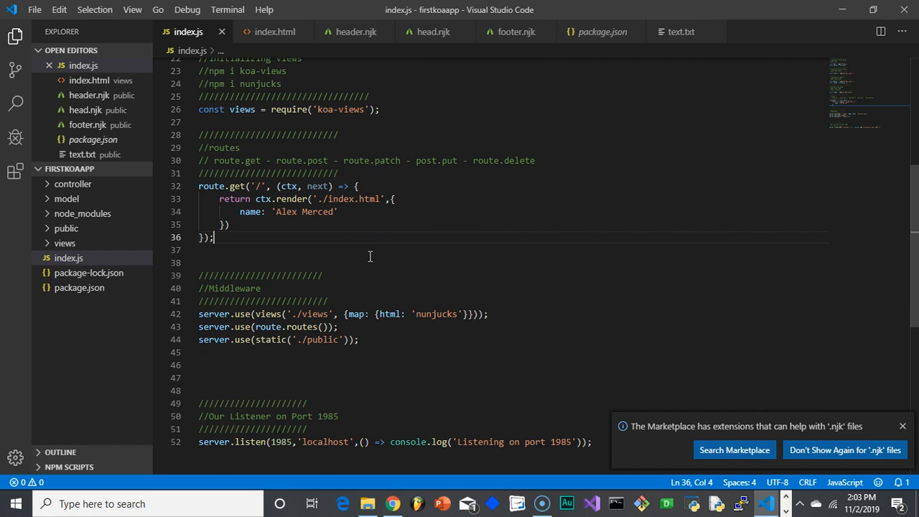
{"action": "mouse_move", "coordinate": [262, 187]}
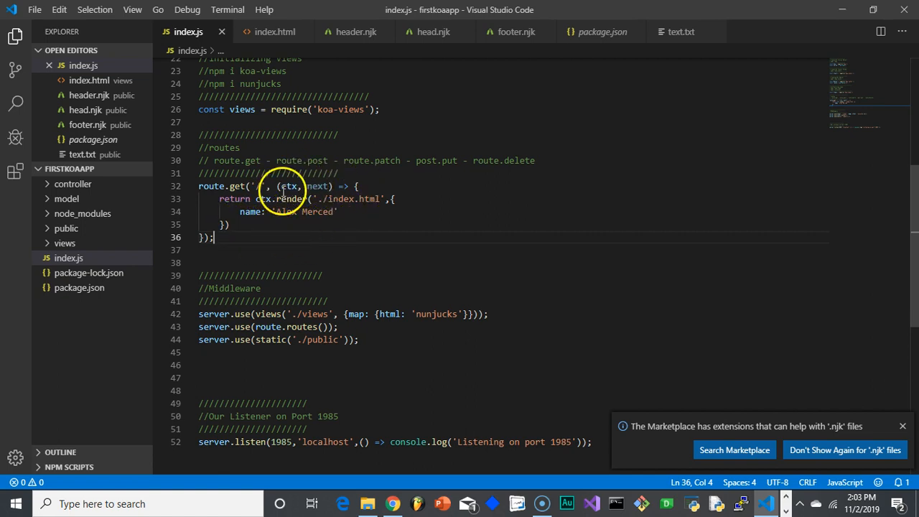
{"action": "mouse_move", "coordinate": [308, 186]}
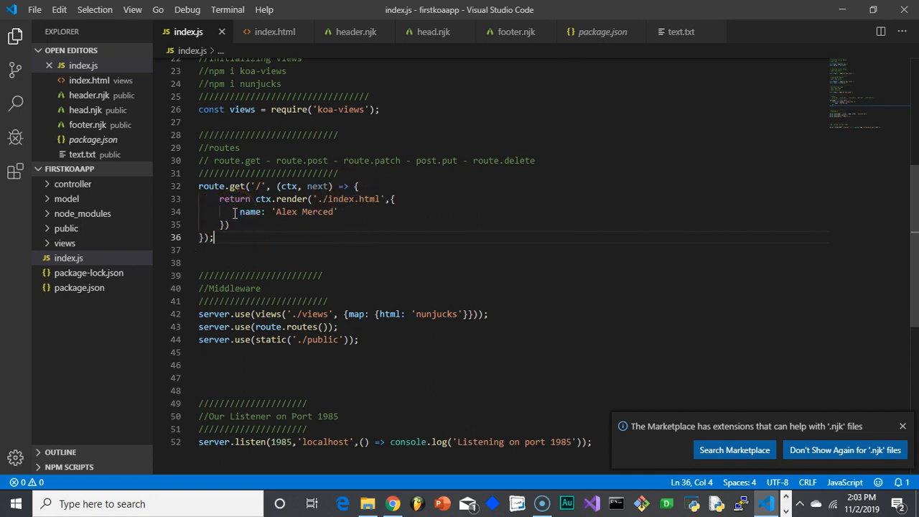
{"action": "mouse_move", "coordinate": [327, 219]}
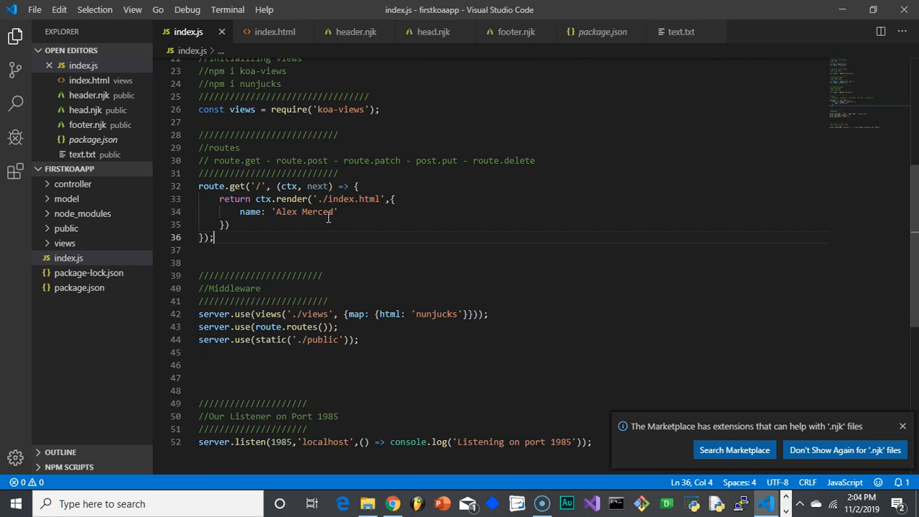
{"action": "mouse_move", "coordinate": [368, 207]}
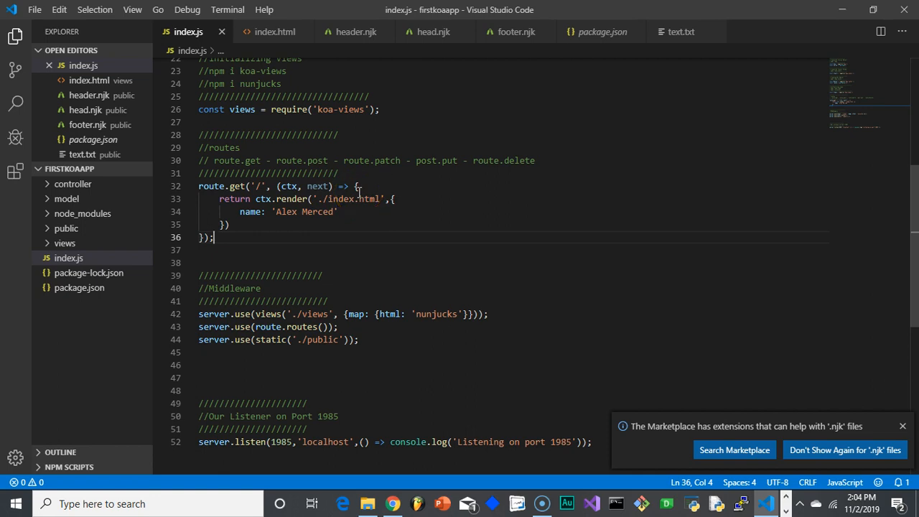
{"action": "mouse_move", "coordinate": [411, 330]}
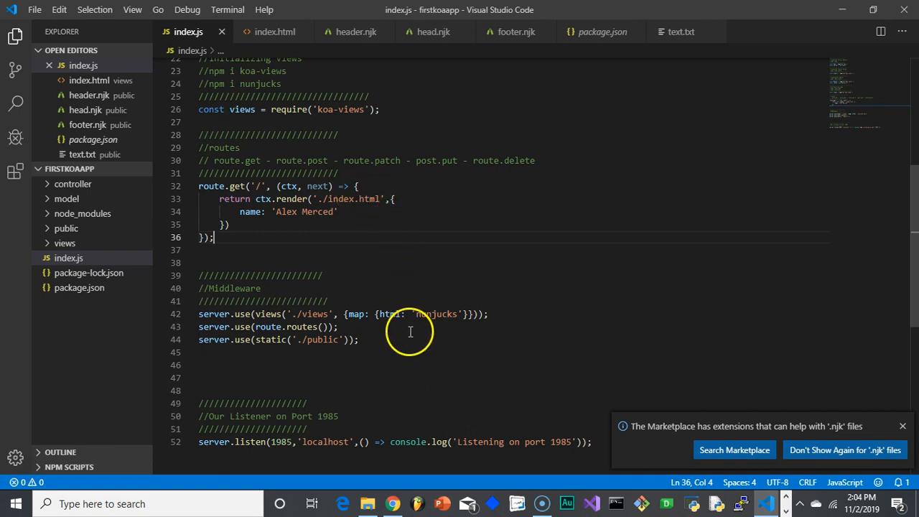
{"action": "mouse_move", "coordinate": [360, 199]}
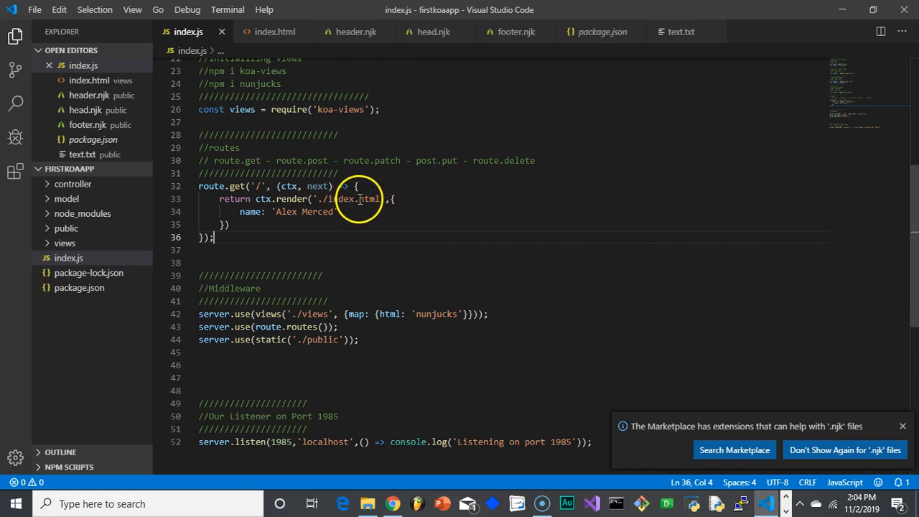
{"action": "mouse_move", "coordinate": [371, 214]}
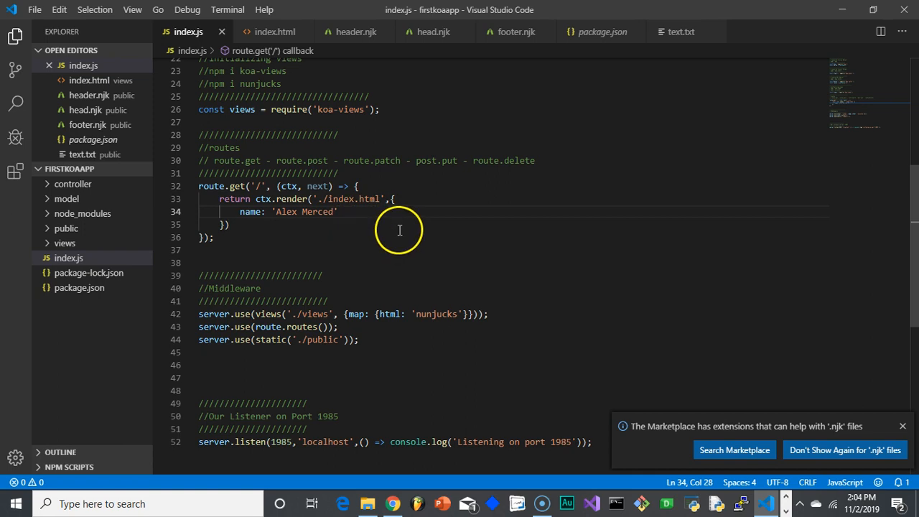
{"action": "mouse_move", "coordinate": [250, 218]}
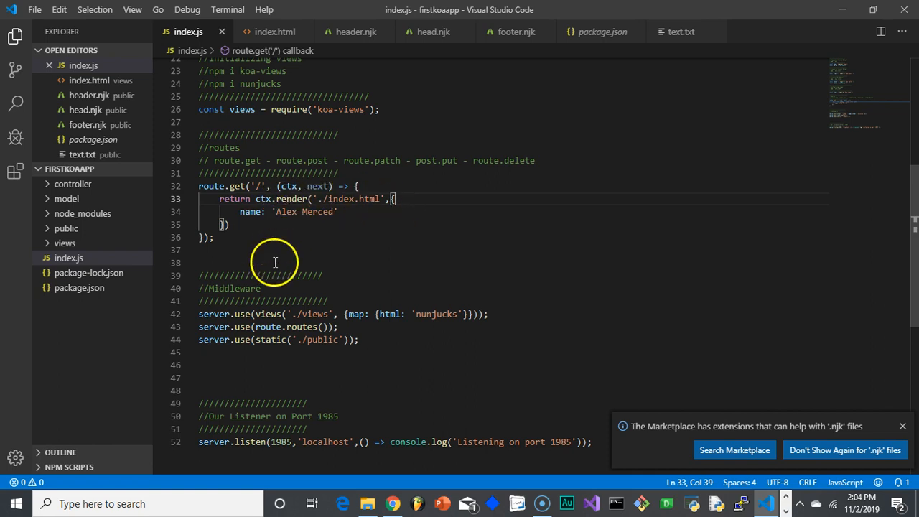
{"action": "mouse_move", "coordinate": [283, 254]}
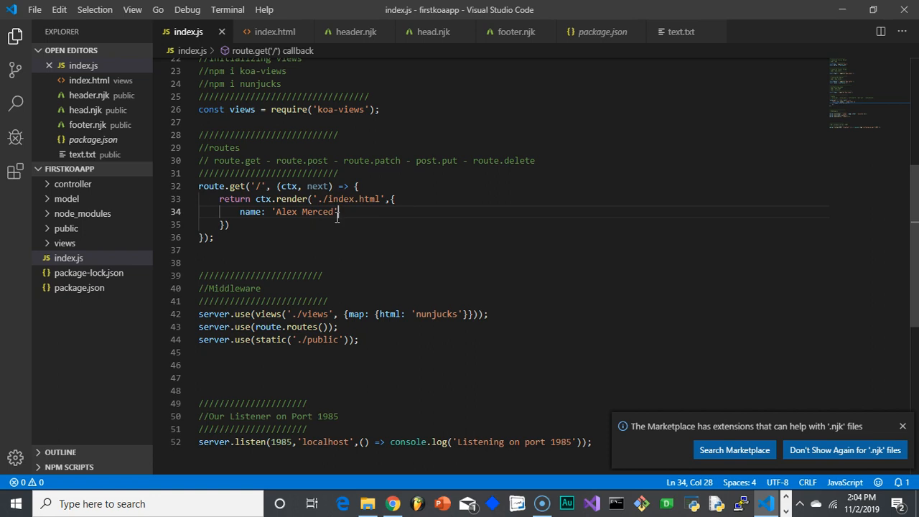
{"action": "mouse_move", "coordinate": [347, 218]}
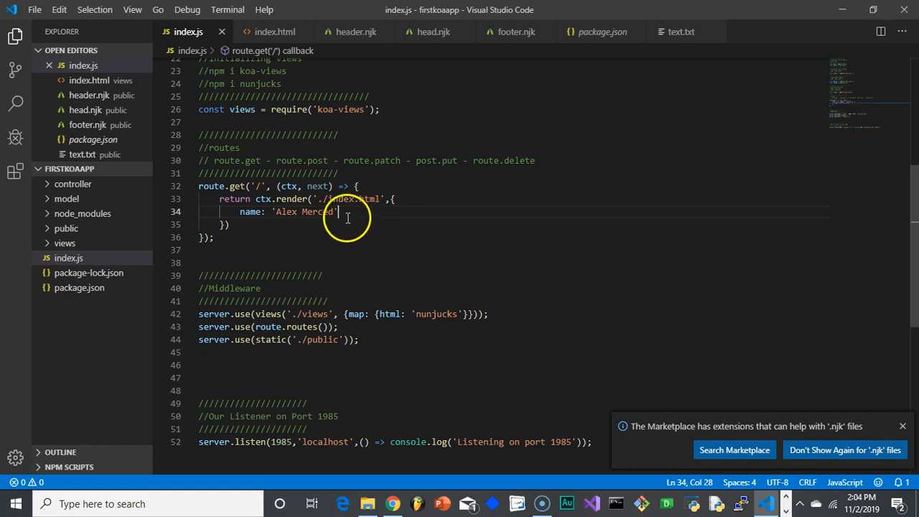
{"action": "double_click", "coordinate": [250, 212]}
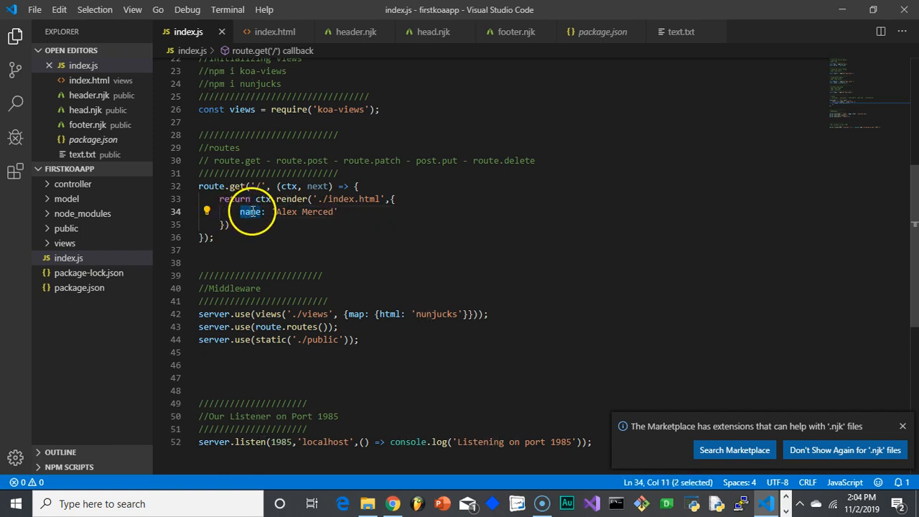
{"action": "left_click", "coordinate": [340, 211]}
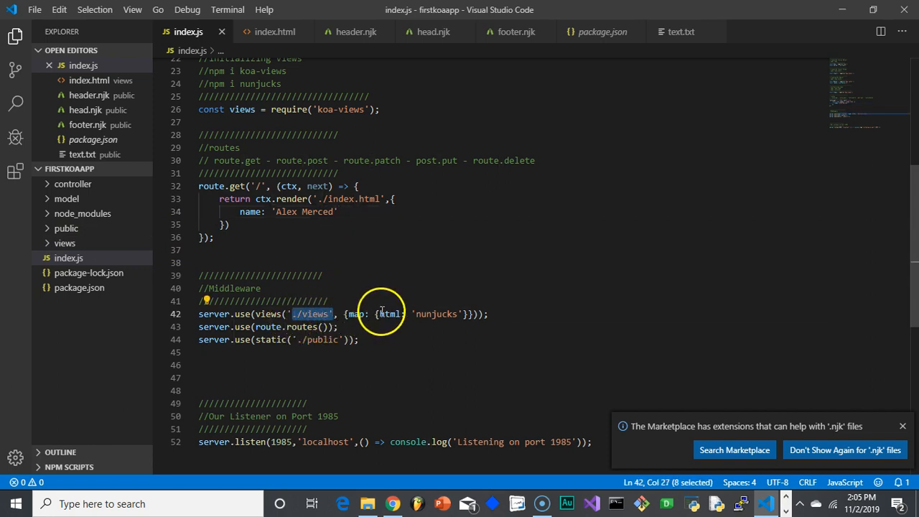
Step: Open views/index.html from the Explorer and select a word in its welcome greeting
{"action": "left_click", "coordinate": [438, 314]}
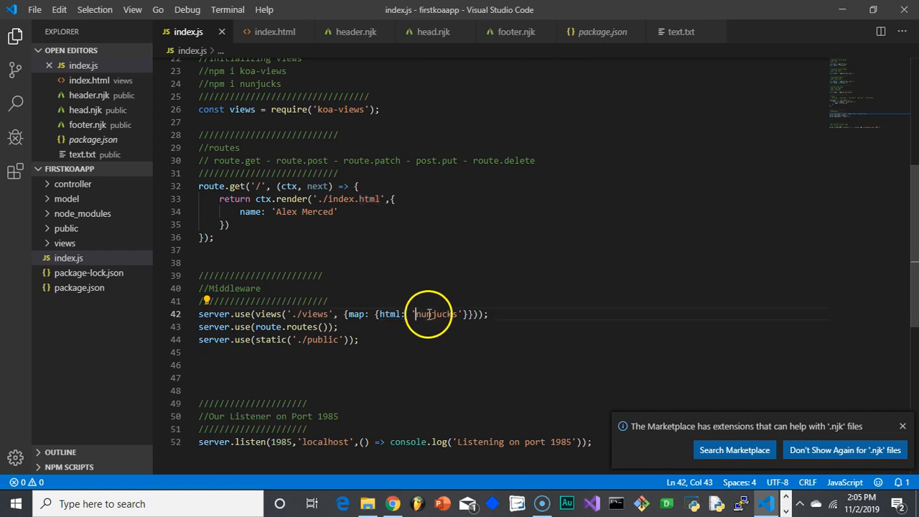
{"action": "double_click", "coordinate": [435, 313]}
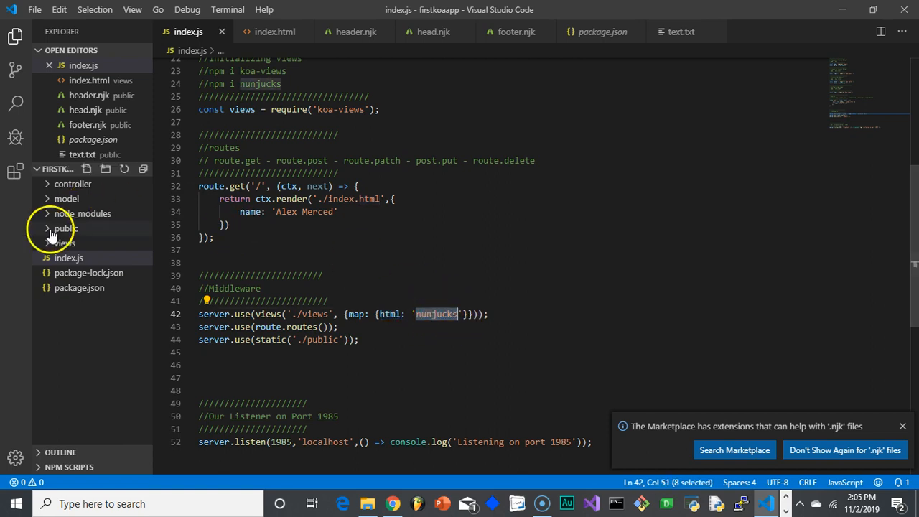
{"action": "left_click", "coordinate": [63, 242]}
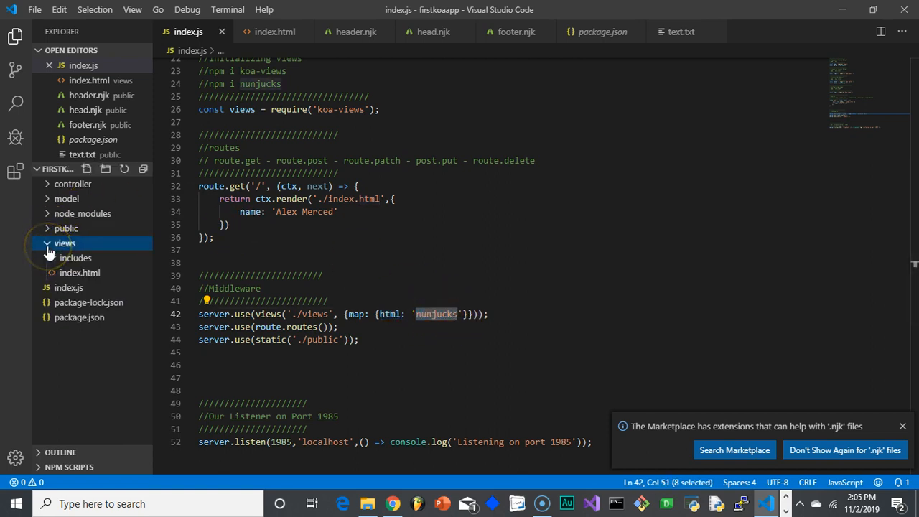
{"action": "mouse_move", "coordinate": [81, 273]}
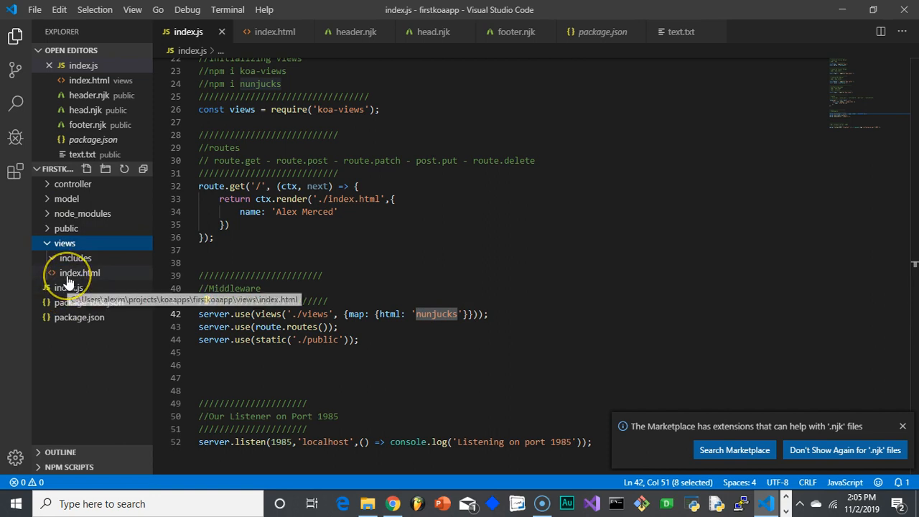
{"action": "left_click", "coordinate": [79, 273]}
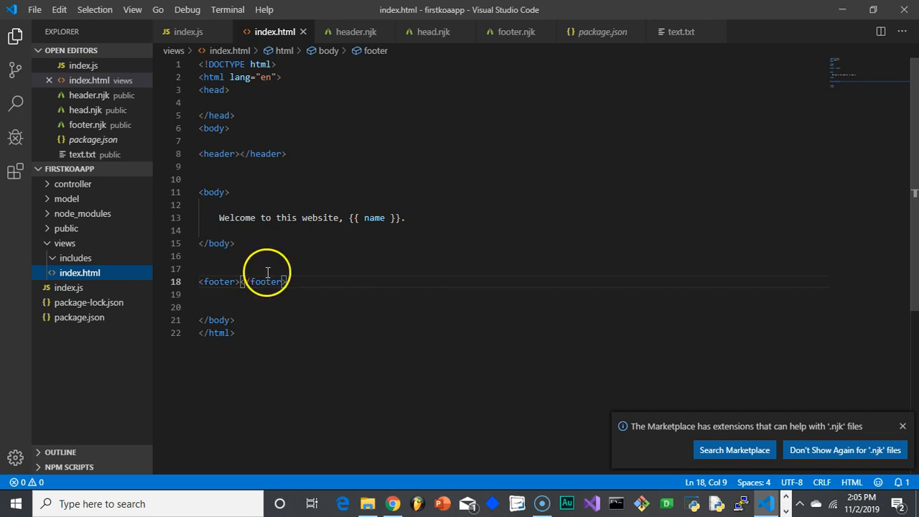
{"action": "mouse_move", "coordinate": [237, 135]}
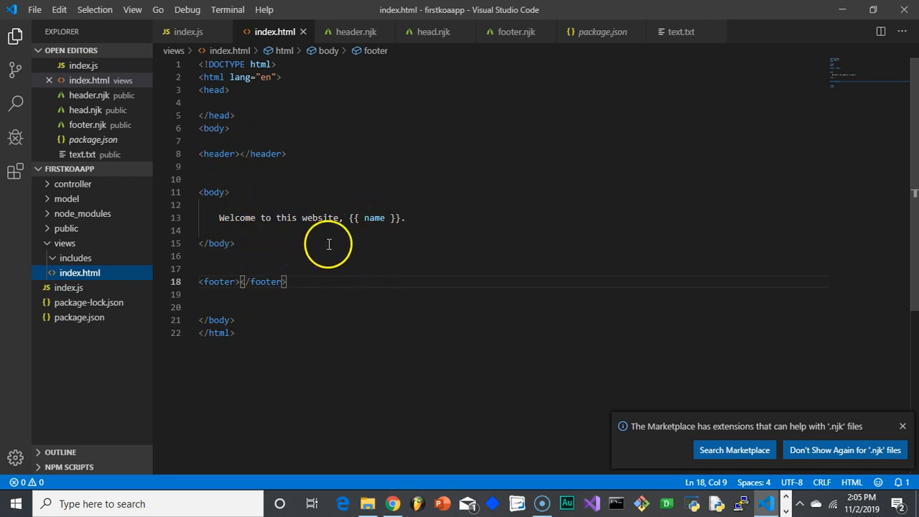
{"action": "mouse_move", "coordinate": [322, 228]}
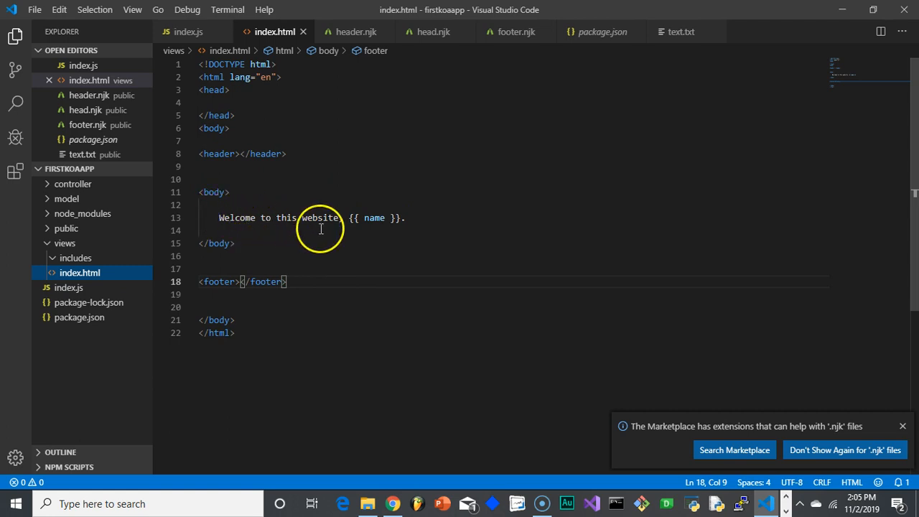
{"action": "double_click", "coordinate": [374, 218]}
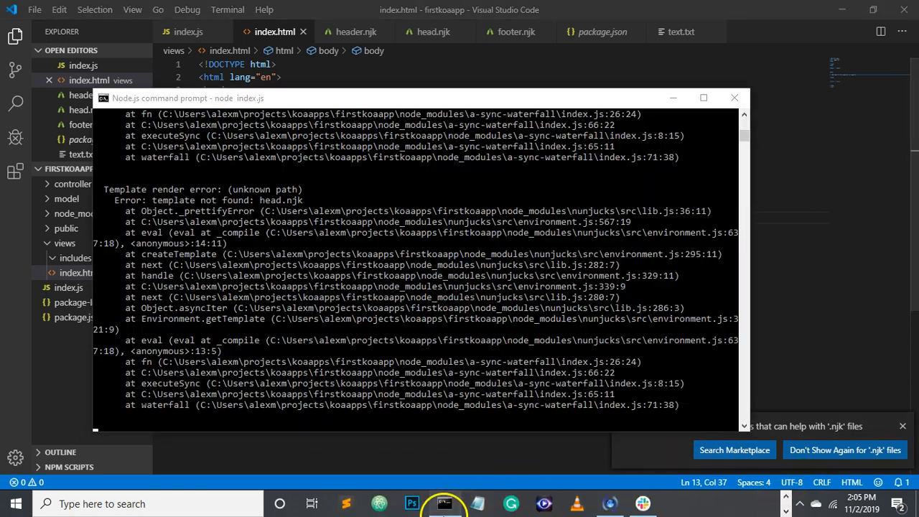
Step: Stop the server with Ctrl+C, rerun node index.js, and switch to the browser
{"action": "key", "text": "ctrl+c"}
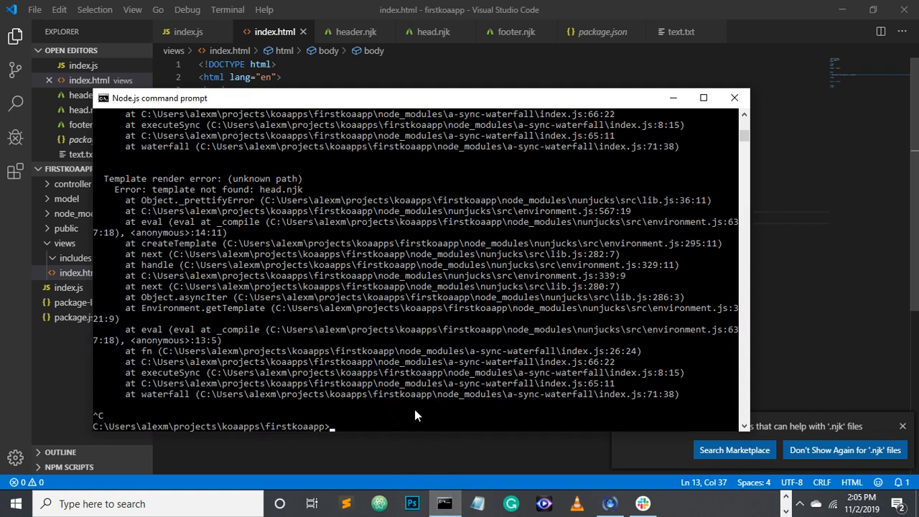
{"action": "type", "text": "no"}
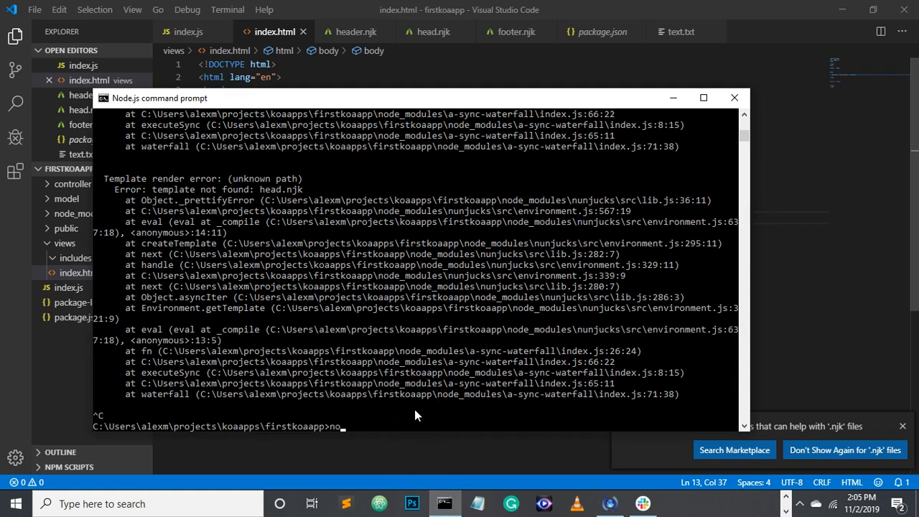
{"action": "type", "text": "de index.js"}
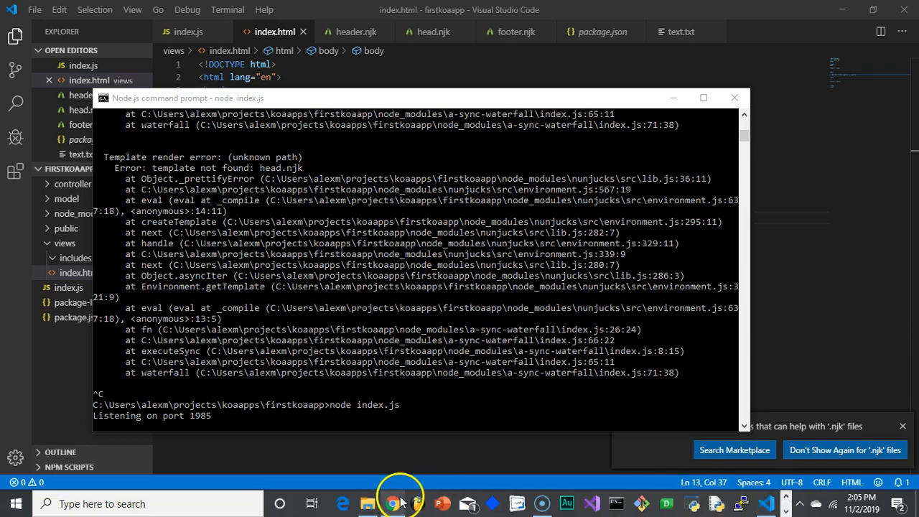
{"action": "left_click", "coordinate": [392, 503]}
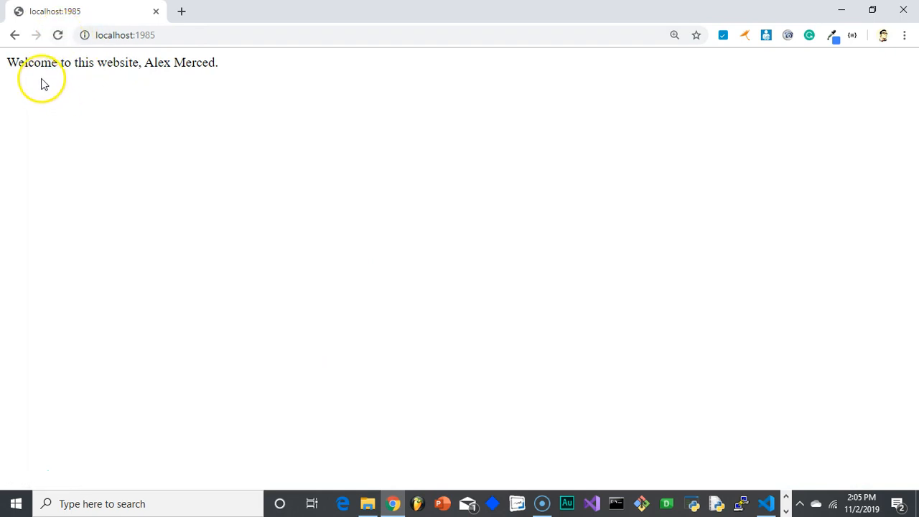
{"action": "mouse_move", "coordinate": [768, 503]}
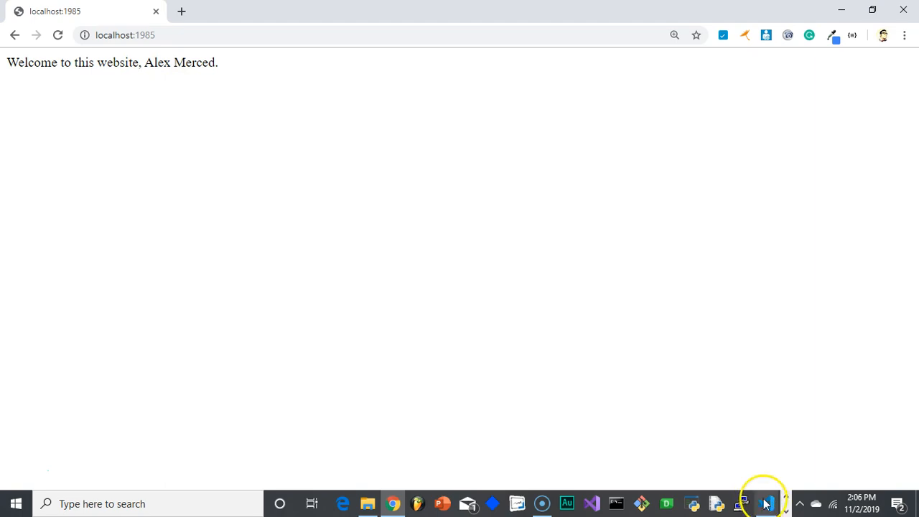
Step: Return from Chrome to index.js in the code editor
{"action": "left_click", "coordinate": [767, 503]}
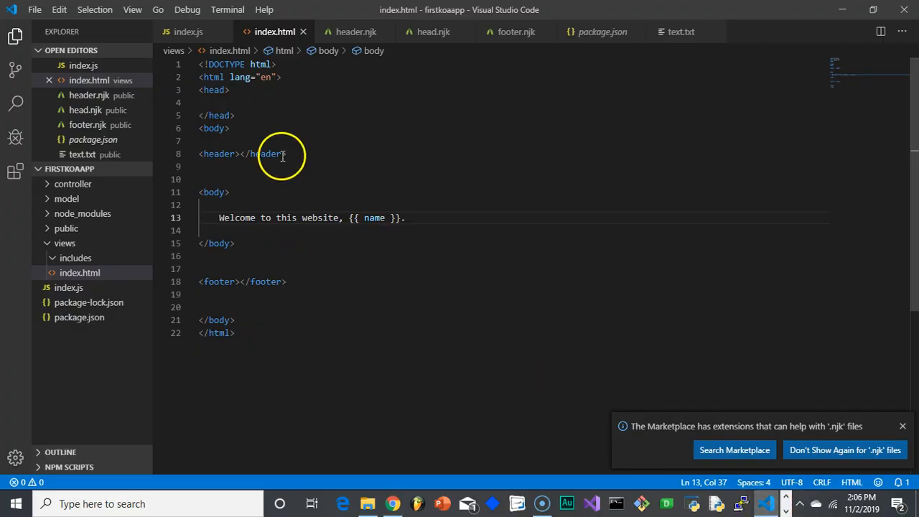
{"action": "left_click", "coordinate": [188, 32]}
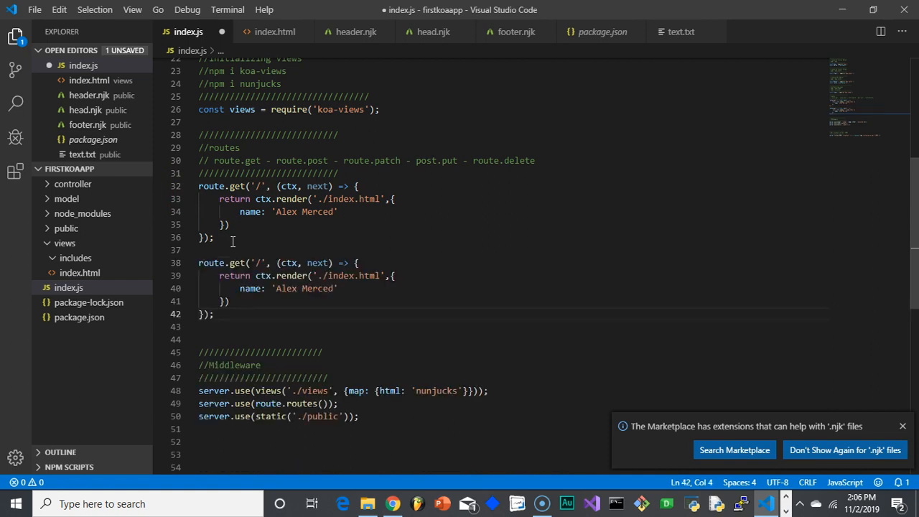
Step: Change the duplicated route's path string to '/:name', removing the trial ':age/' part
{"action": "left_click", "coordinate": [262, 263]}
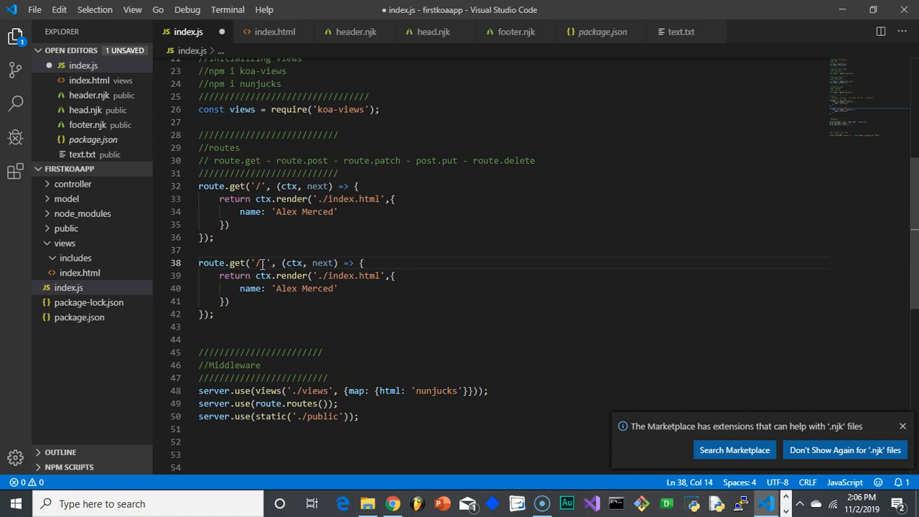
{"action": "type", "text": ":"}
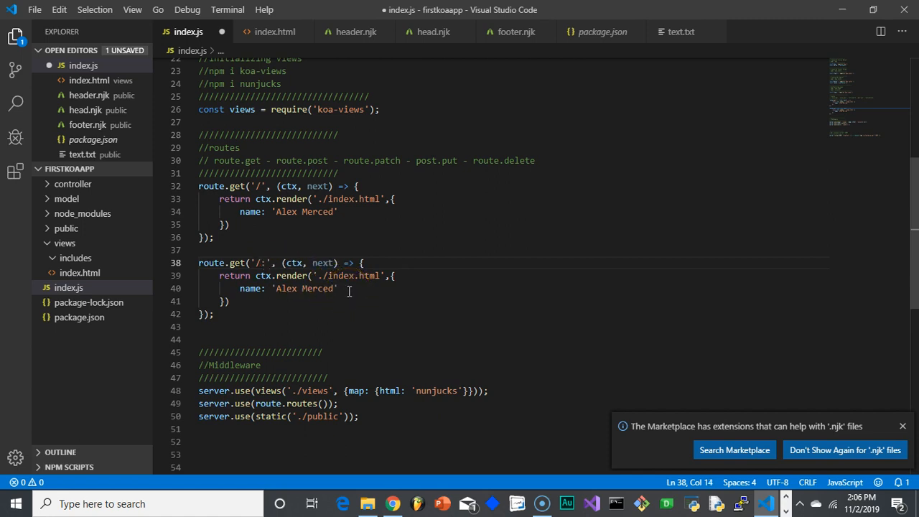
{"action": "type", "text": "name"}
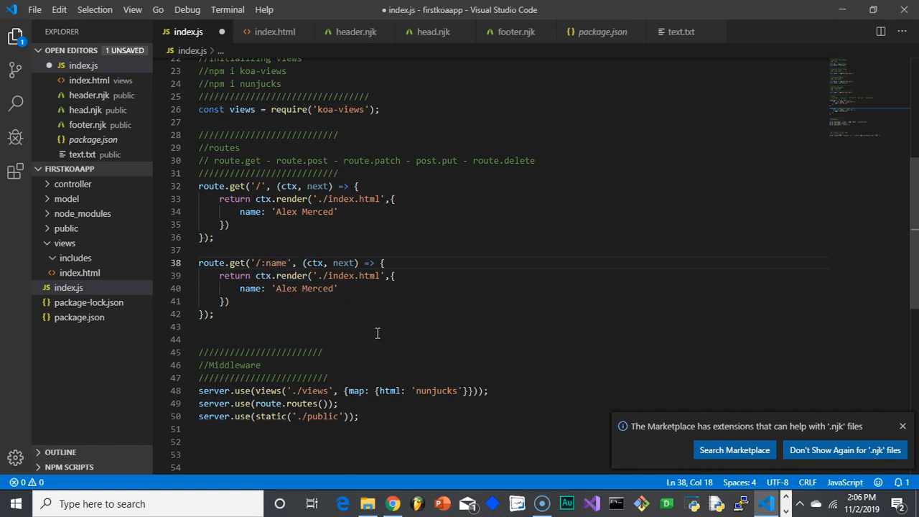
{"action": "type", "text": "/:"}
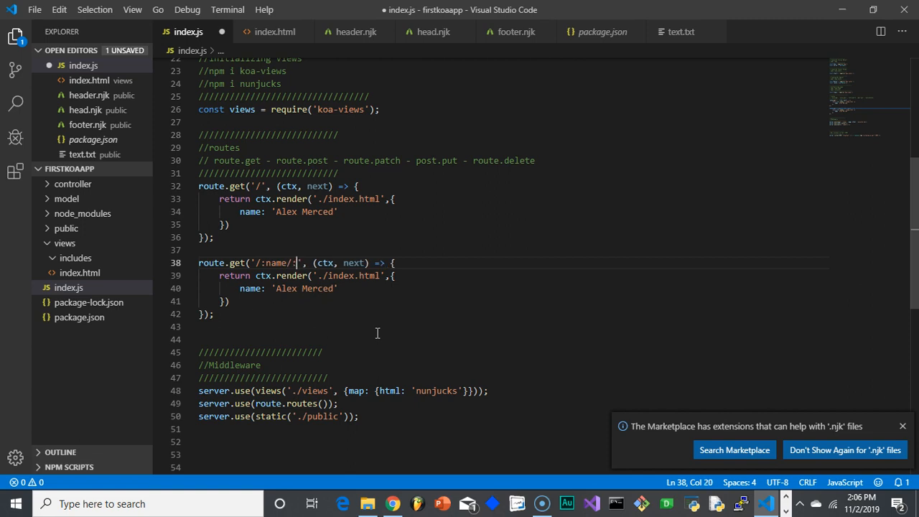
{"action": "type", "text": ":age/"}
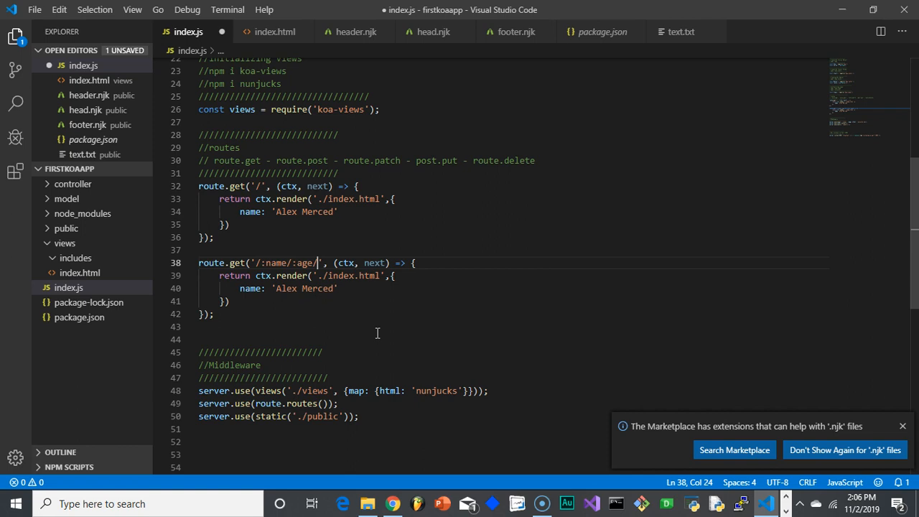
{"action": "key", "text": "Backspace"}
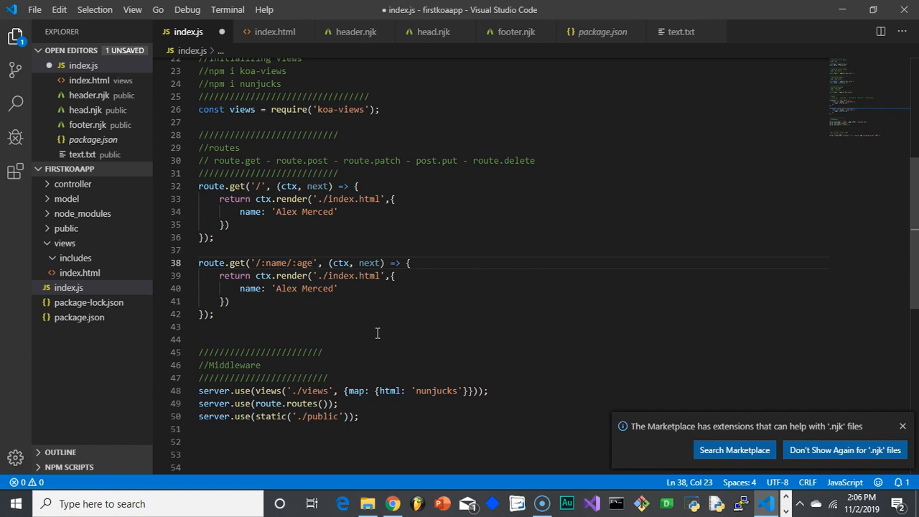
{"action": "key", "text": "Backspace"}
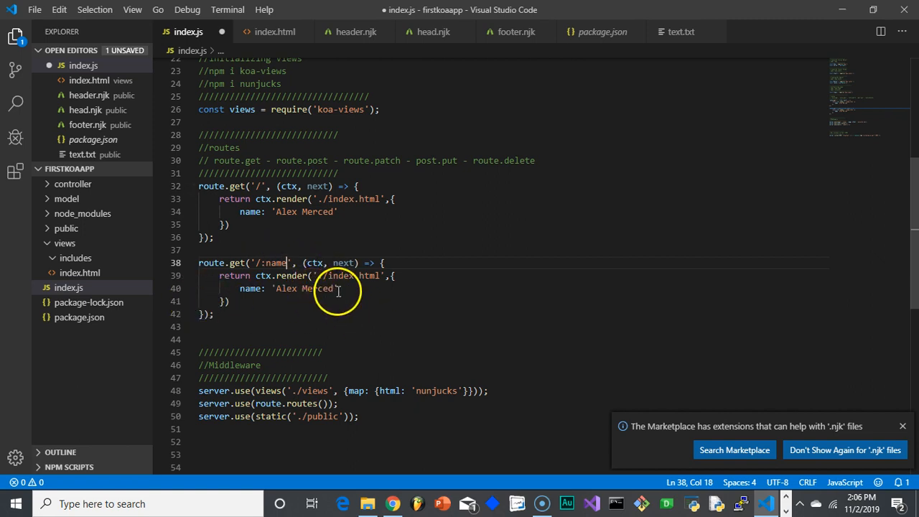
Step: Replace the hardcoded Alex Merced value with ctx.params.name, then bring up the server console
{"action": "double_click", "coordinate": [304, 287]}
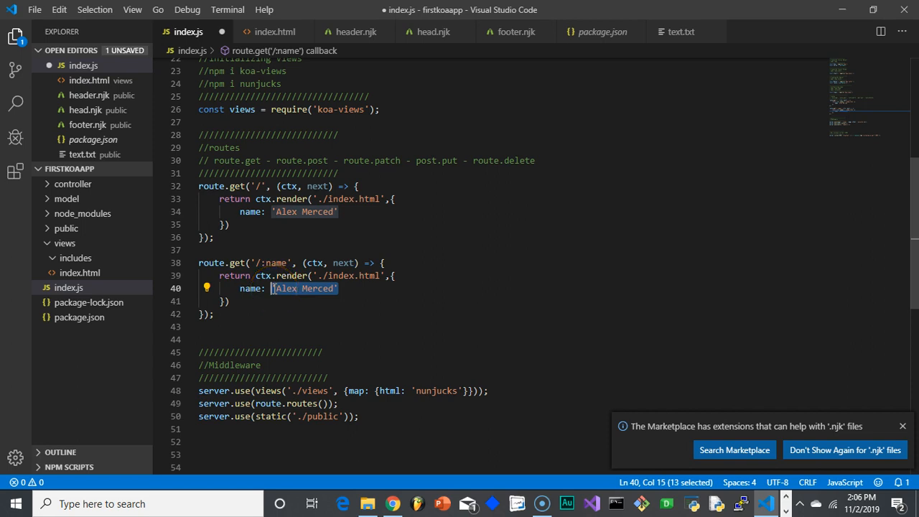
{"action": "type", "text": "ctx.params"}
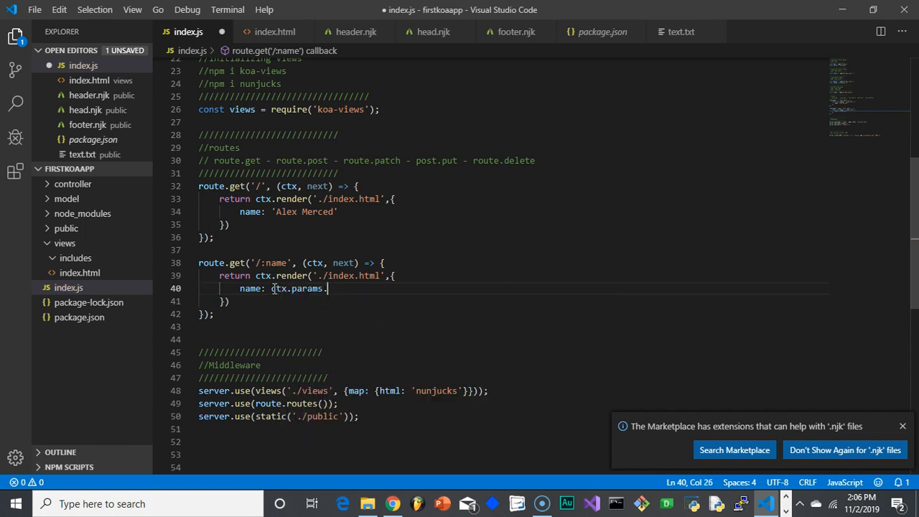
{"action": "type", "text": "."}
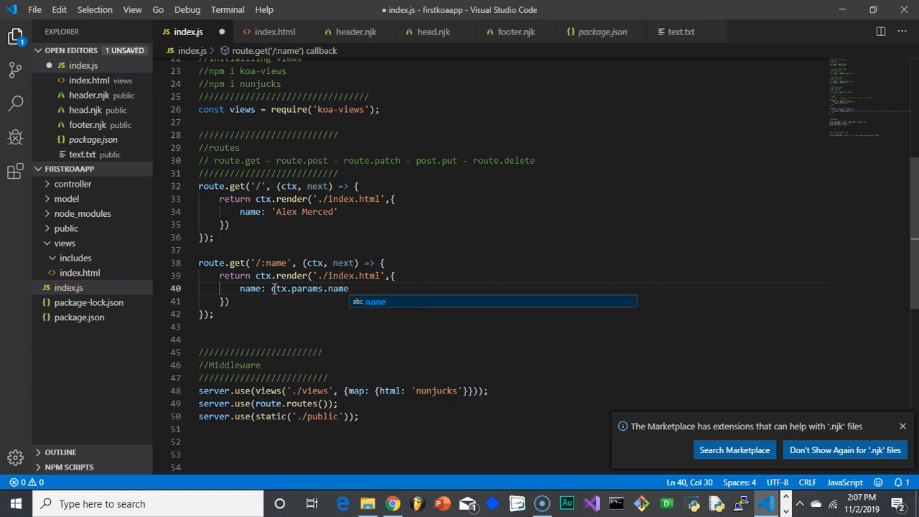
{"action": "mouse_move", "coordinate": [285, 294]}
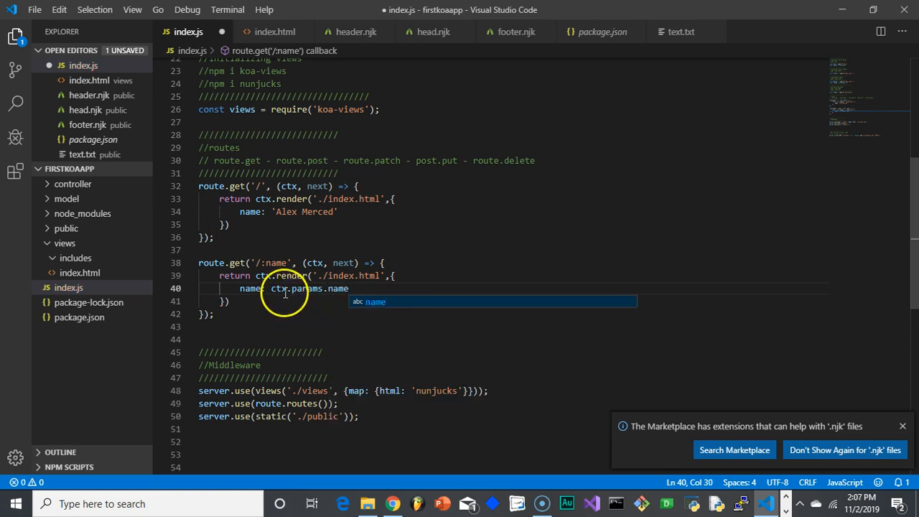
{"action": "mouse_move", "coordinate": [278, 261]}
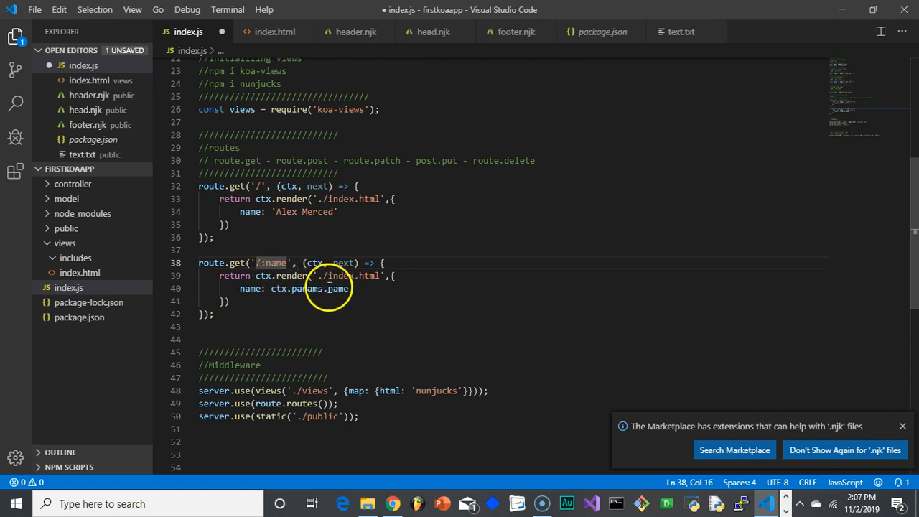
{"action": "left_click", "coordinate": [351, 287]}
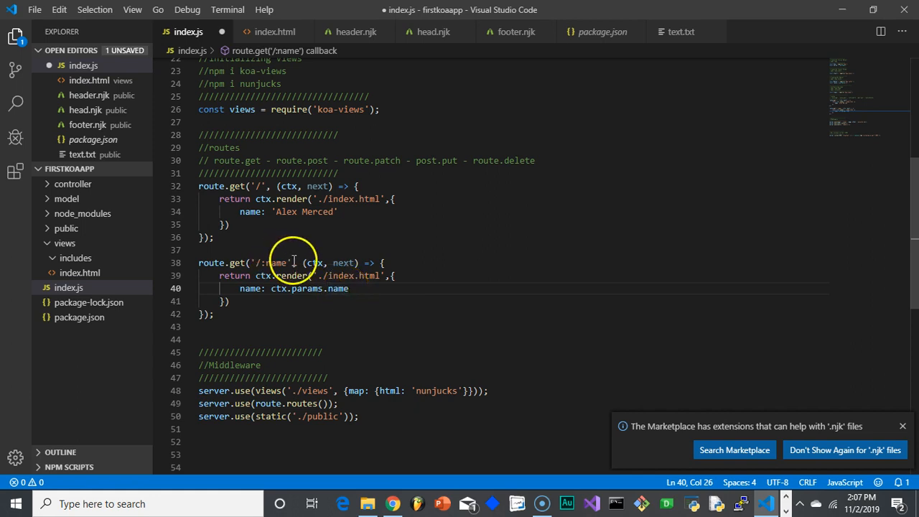
{"action": "mouse_move", "coordinate": [35, 9]}
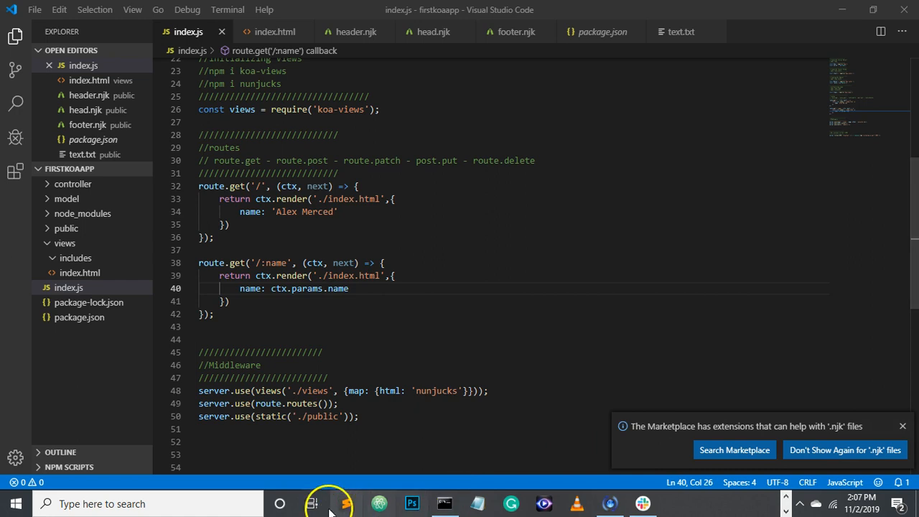
{"action": "mouse_move", "coordinate": [371, 303]}
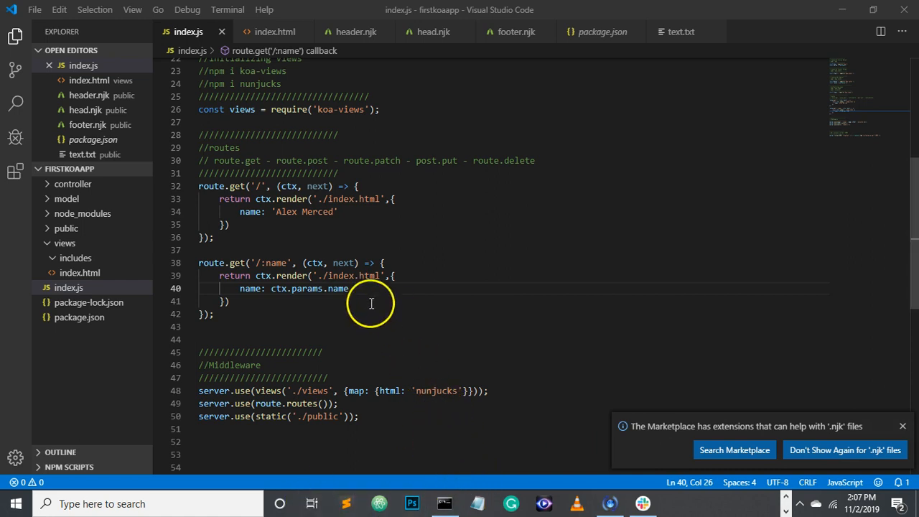
{"action": "mouse_move", "coordinate": [356, 298]}
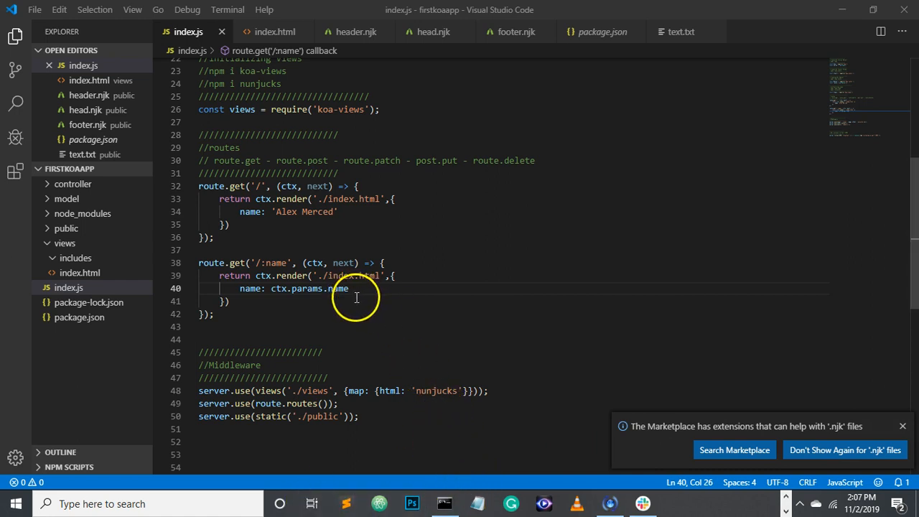
{"action": "mouse_move", "coordinate": [437, 434]}
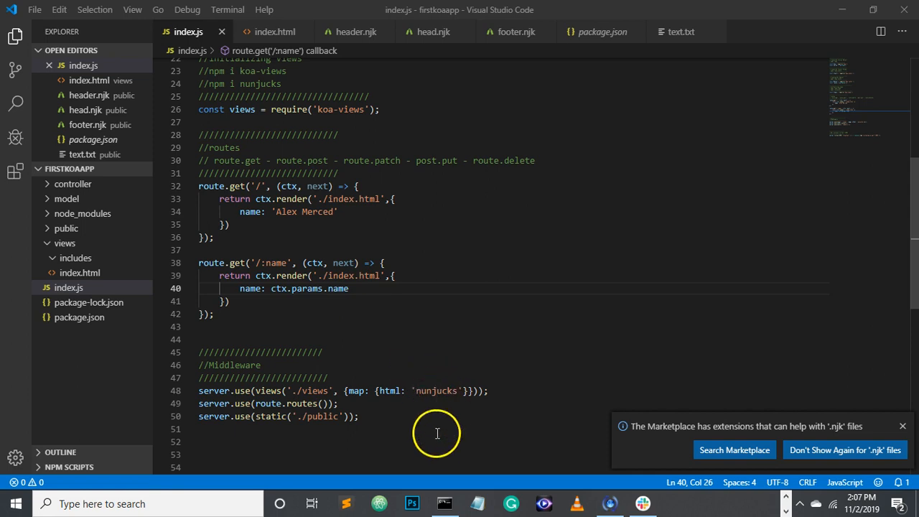
{"action": "left_click", "coordinate": [445, 503]}
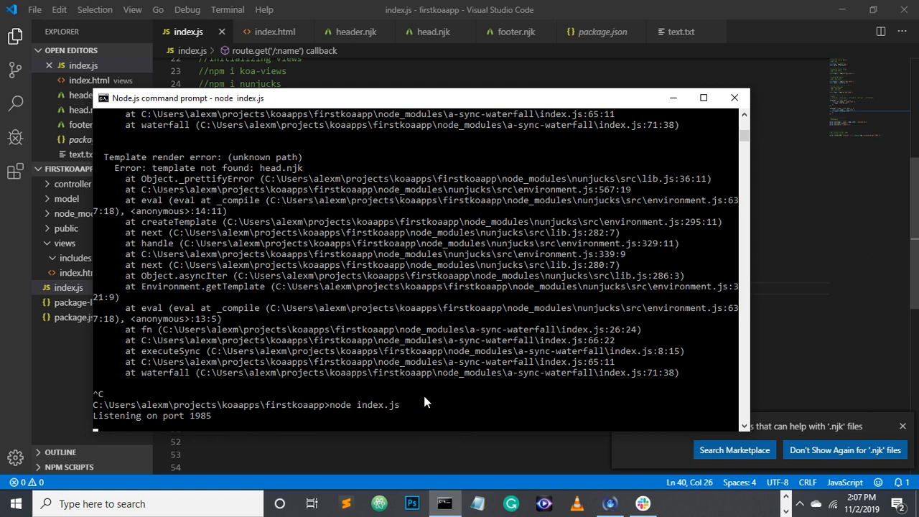
Step: Stop the server with Ctrl+C, restart it with node index, and switch to the browser
{"action": "key", "text": "ctrl+c"}
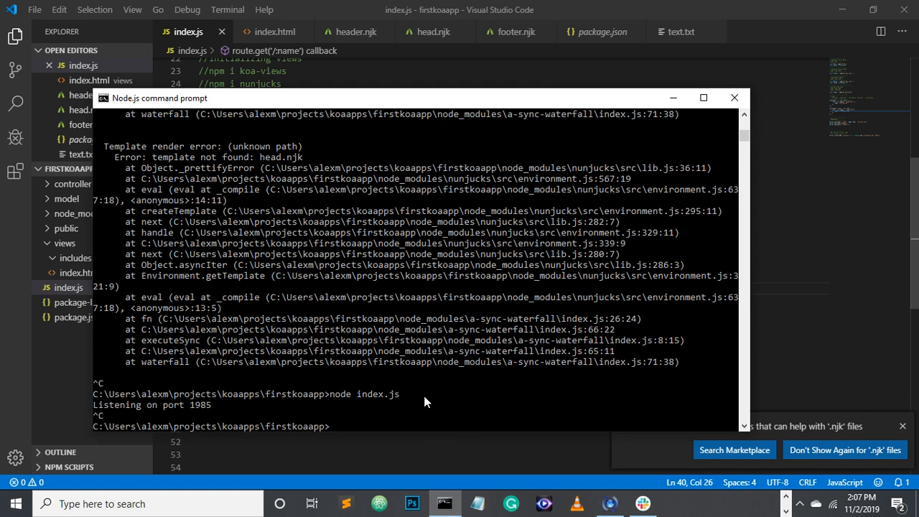
{"action": "type", "text": "in"}
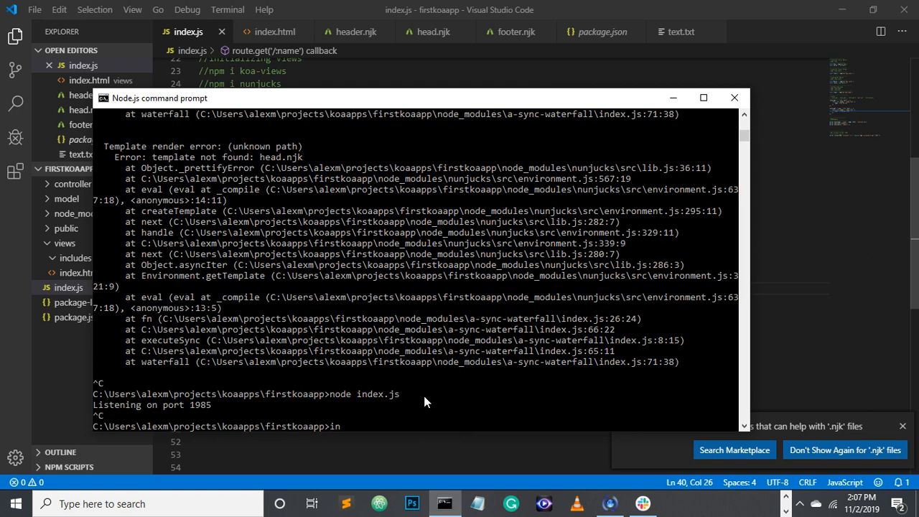
{"action": "type", "text": "node index"}
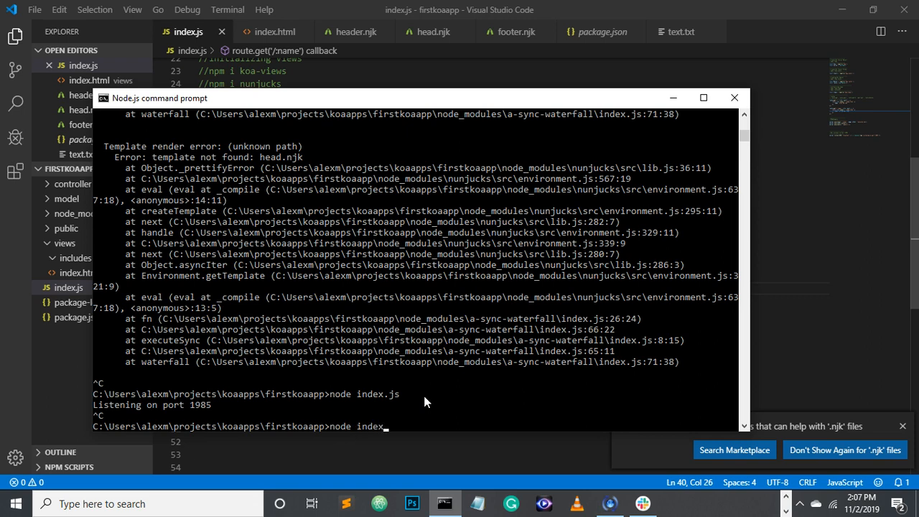
{"action": "key", "text": "Return"}
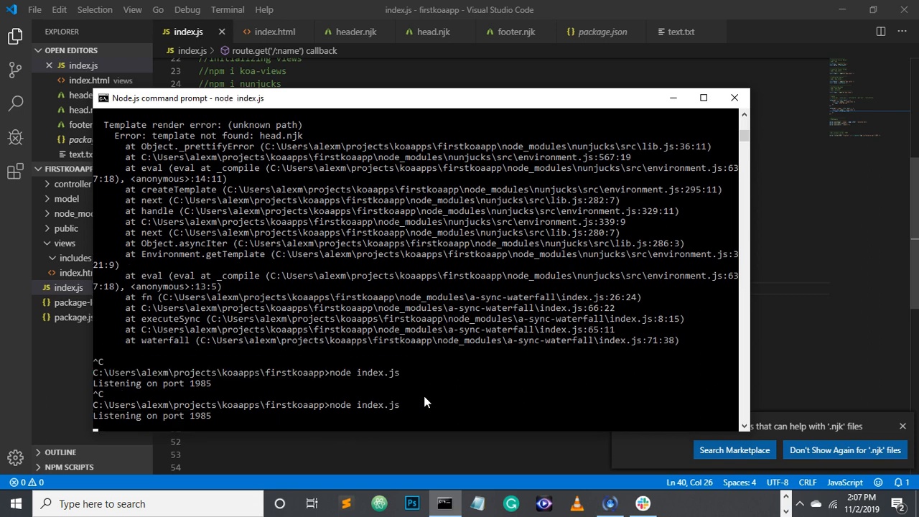
{"action": "mouse_move", "coordinate": [831, 500]}
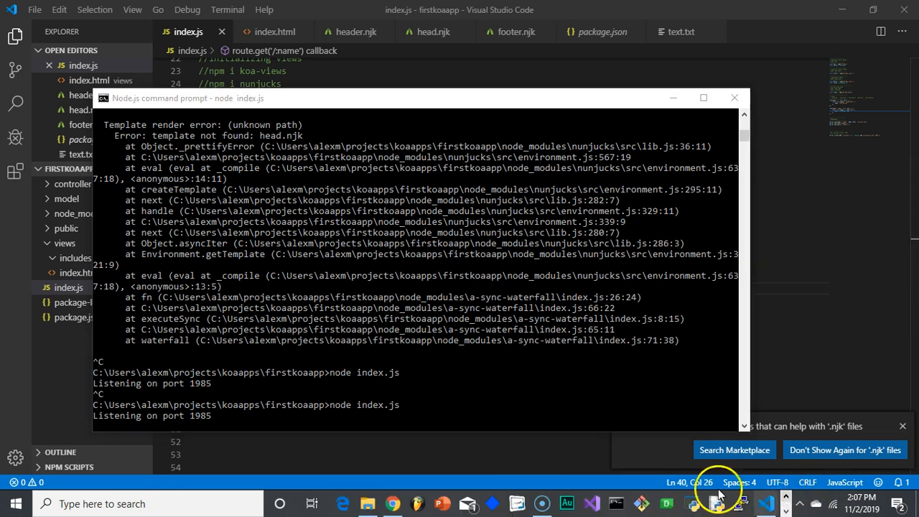
{"action": "left_click", "coordinate": [393, 502]}
{"action": "type", "text": "localhost:1985/"}
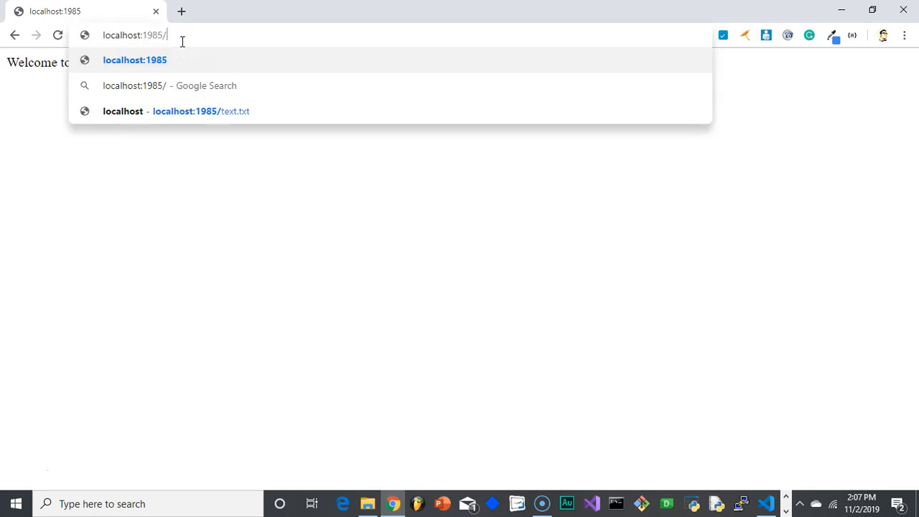
Step: Load localhost:1985/Bob in Chrome, then switch back to VS Code
{"action": "type", "text": "Bob"}
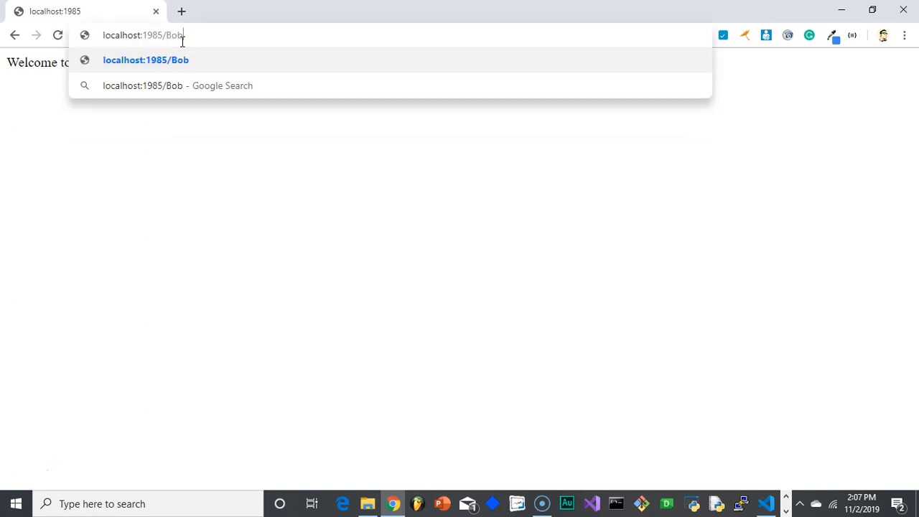
{"action": "key", "text": "Return"}
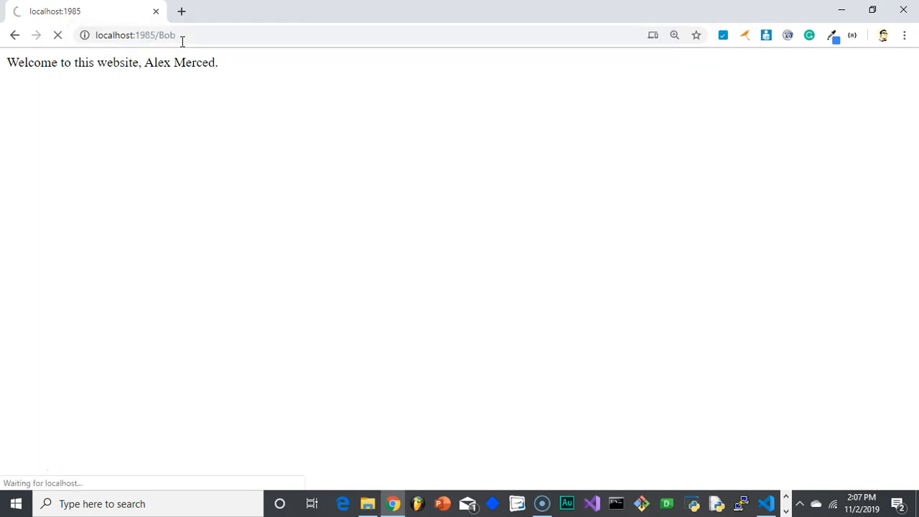
{"action": "left_click", "coordinate": [765, 503]}
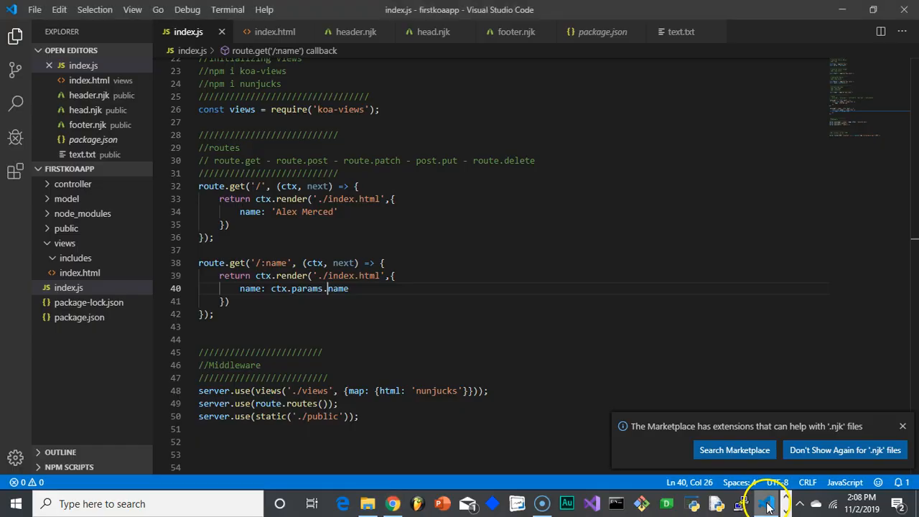
{"action": "left_click", "coordinate": [264, 263]}
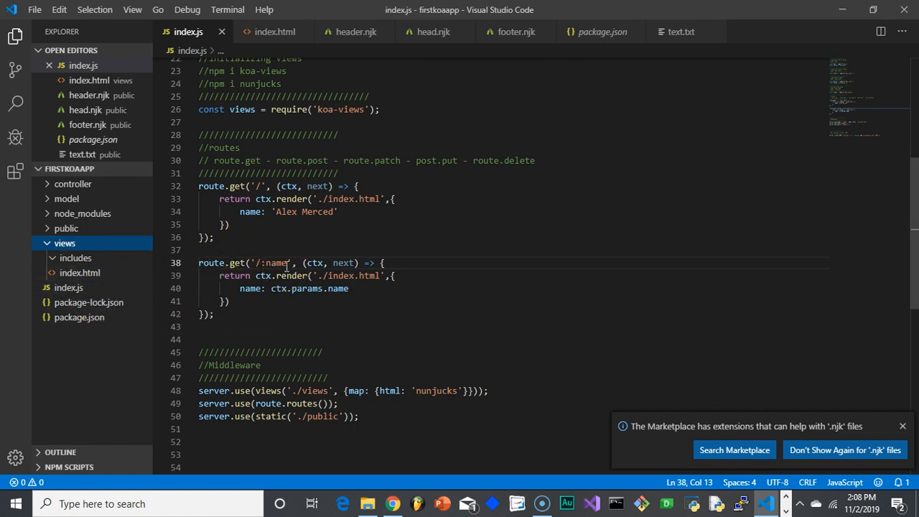
{"action": "left_click", "coordinate": [287, 276]}
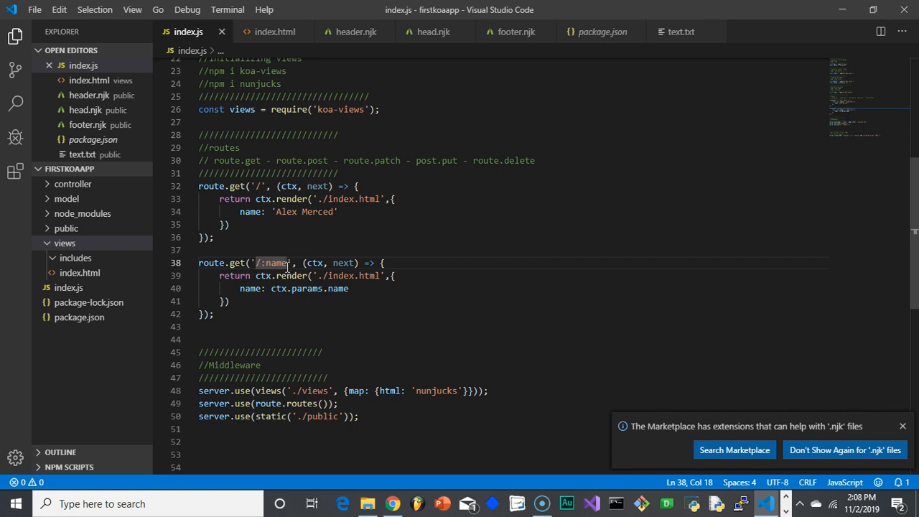
{"action": "left_click", "coordinate": [311, 287]}
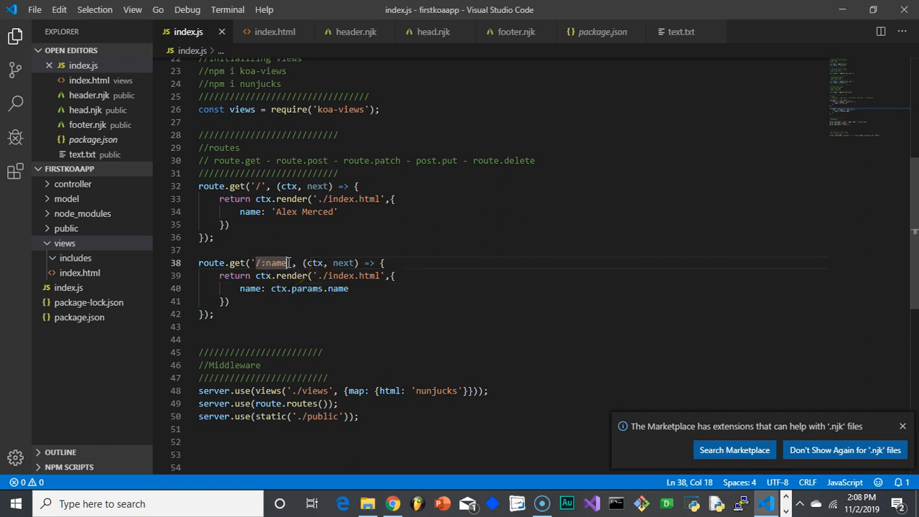
{"action": "mouse_move", "coordinate": [342, 261]}
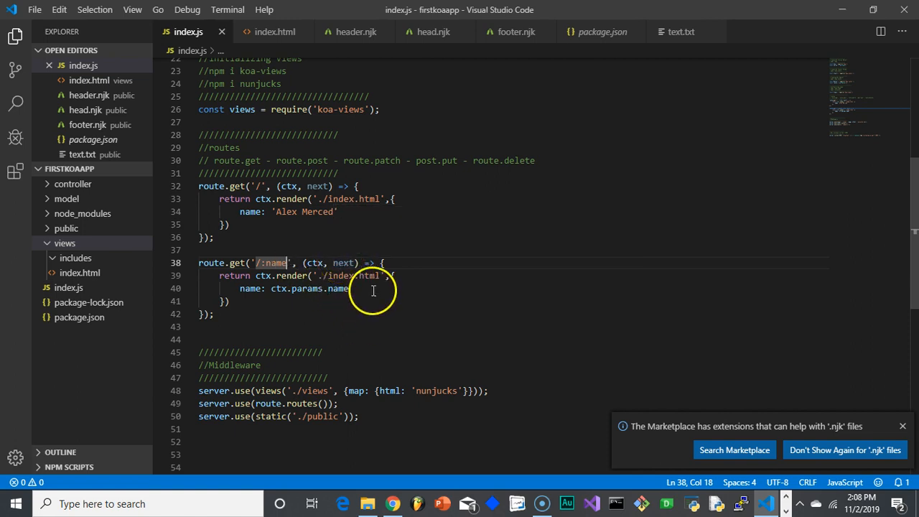
{"action": "left_click", "coordinate": [322, 237]}
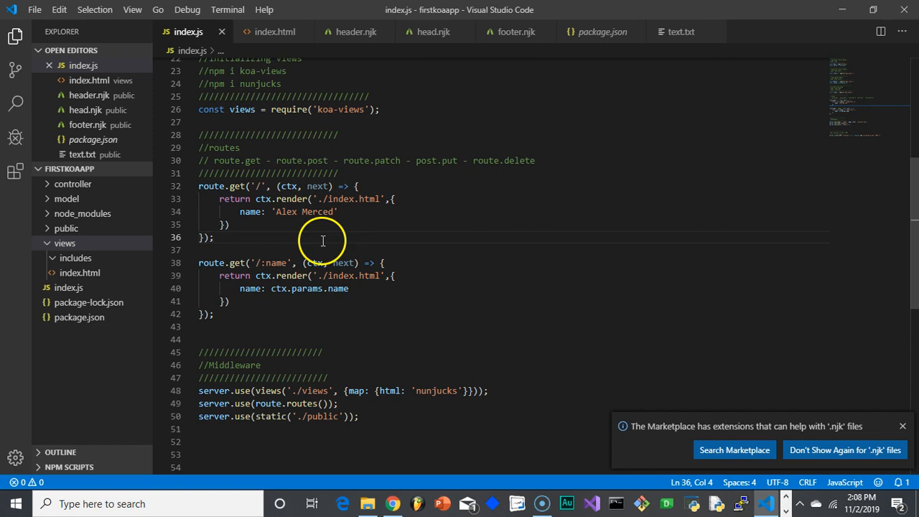
{"action": "mouse_move", "coordinate": [267, 279]}
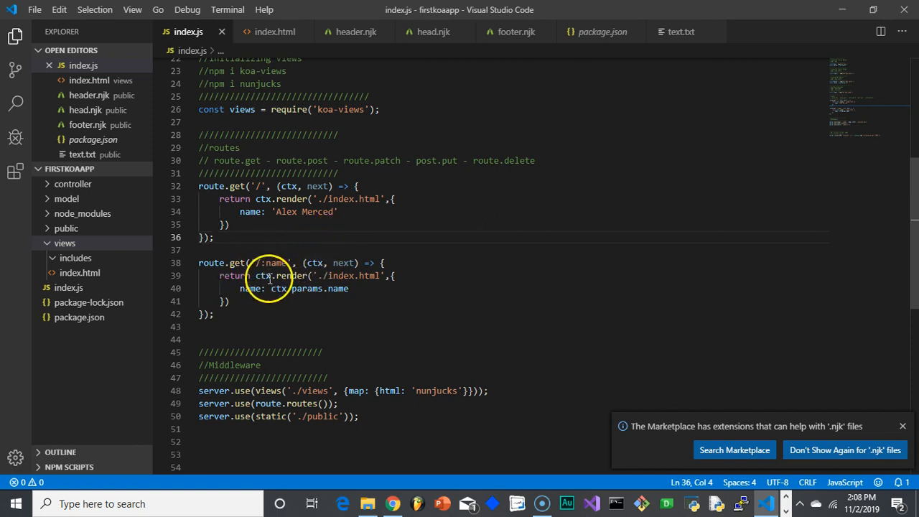
{"action": "mouse_move", "coordinate": [345, 273]}
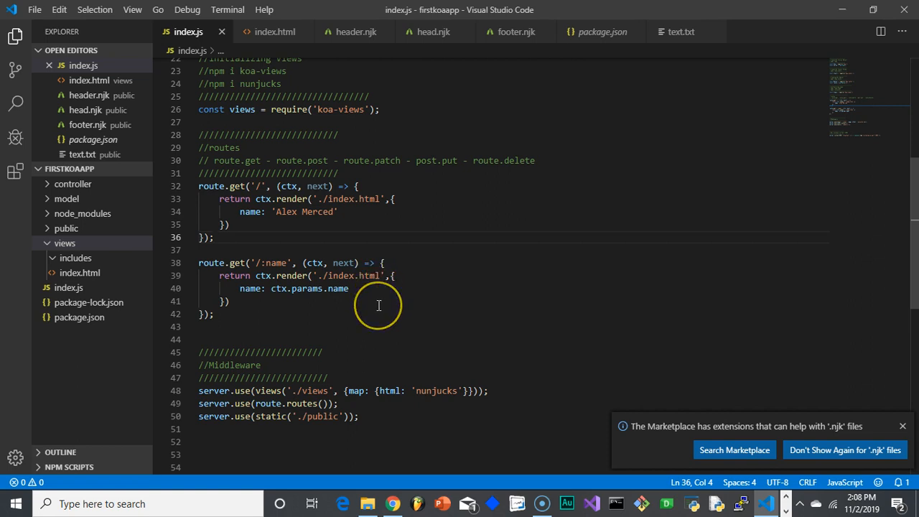
{"action": "mouse_move", "coordinate": [379, 304]}
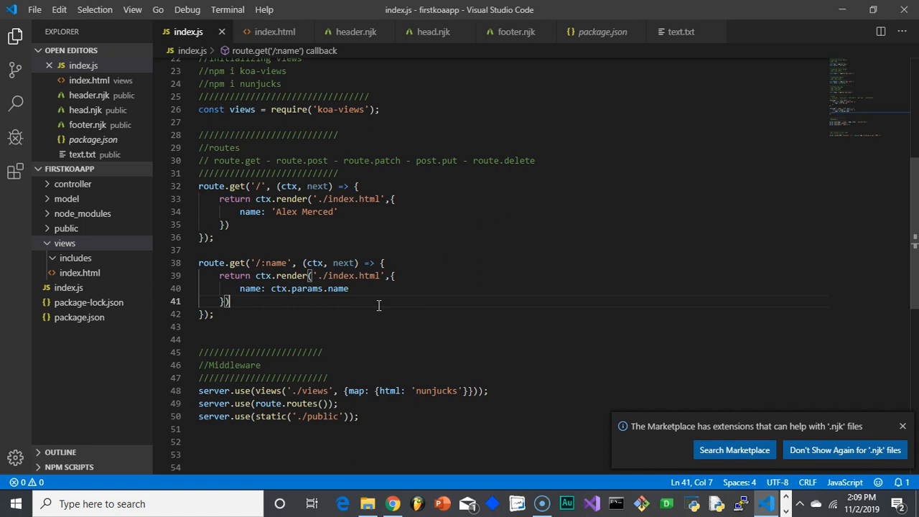
{"action": "mouse_move", "coordinate": [289, 342]}
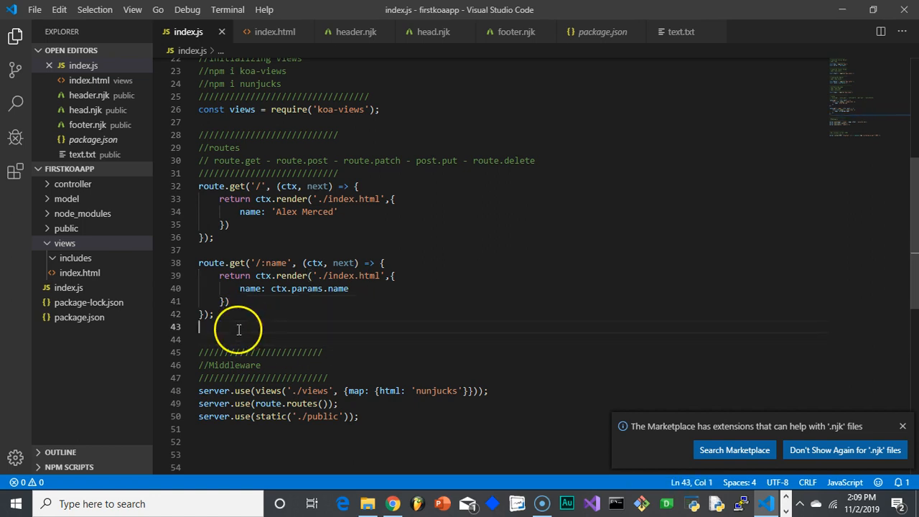
{"action": "mouse_move", "coordinate": [440, 319]}
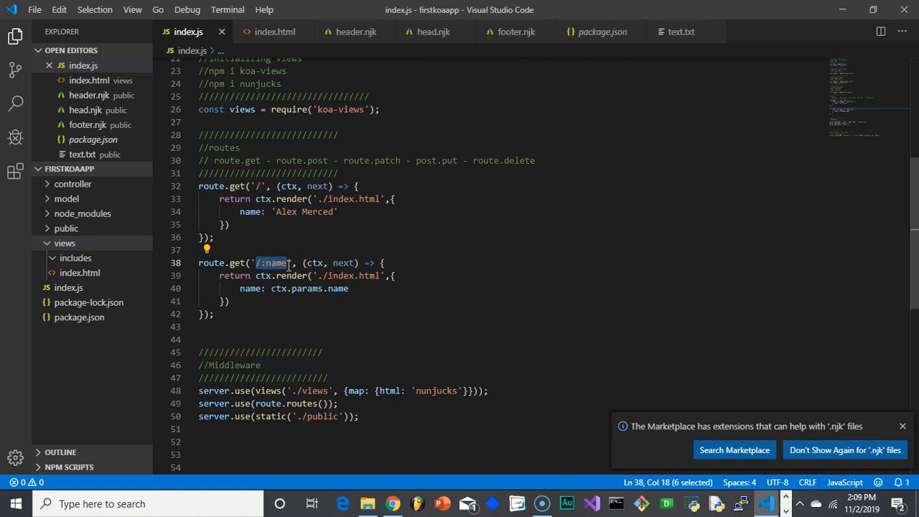
{"action": "mouse_move", "coordinate": [288, 238]}
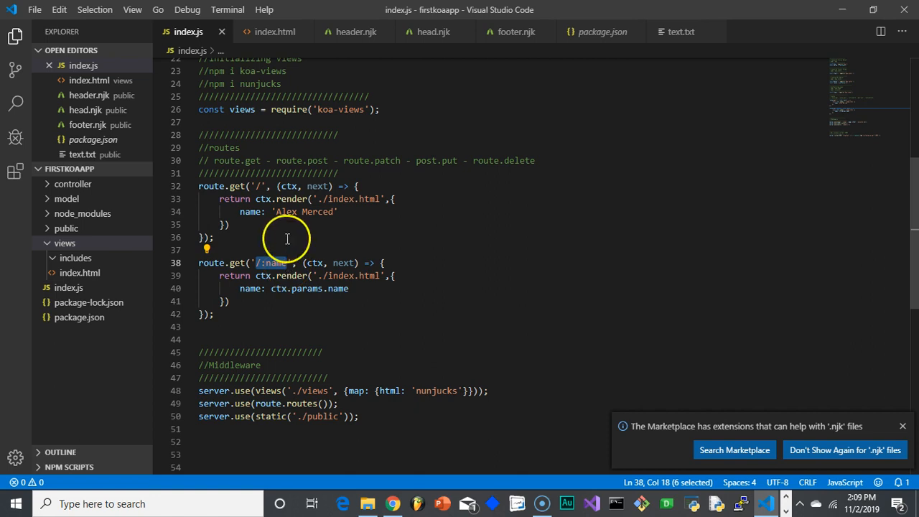
Step: Review the '/:name' route without editing it, then bring the Node.js console to the front
{"action": "left_click", "coordinate": [287, 250]}
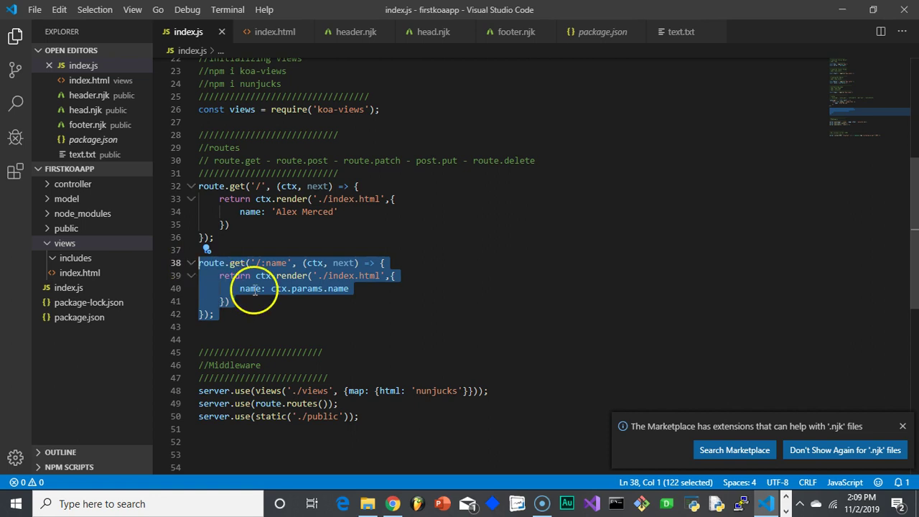
{"action": "left_click", "coordinate": [253, 288]}
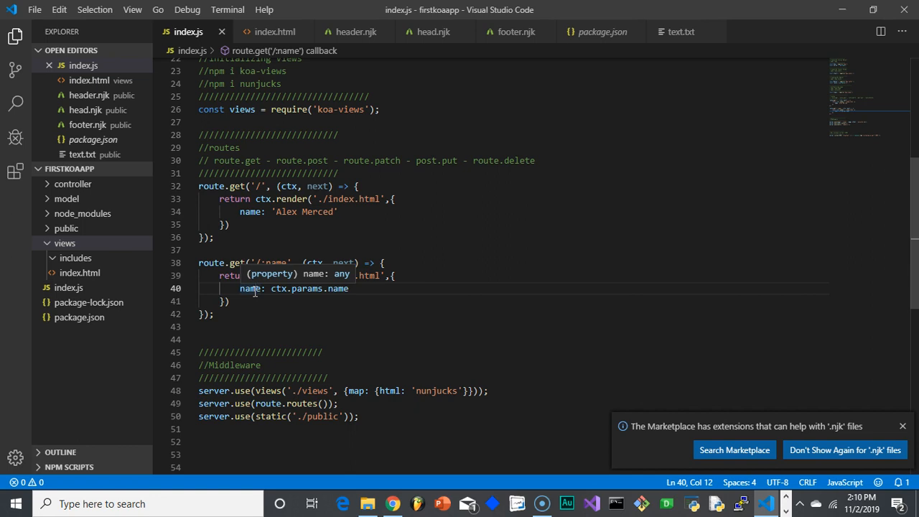
{"action": "mouse_move", "coordinate": [664, 286]}
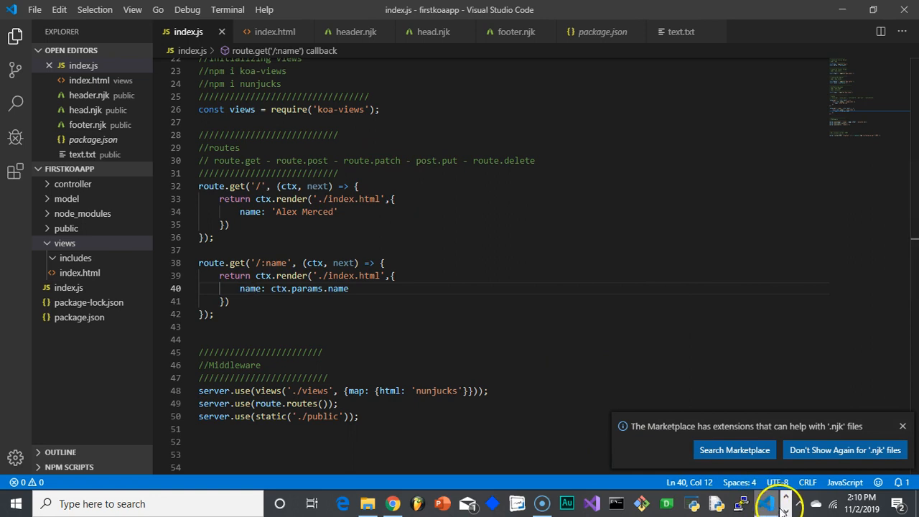
{"action": "left_click", "coordinate": [442, 503]}
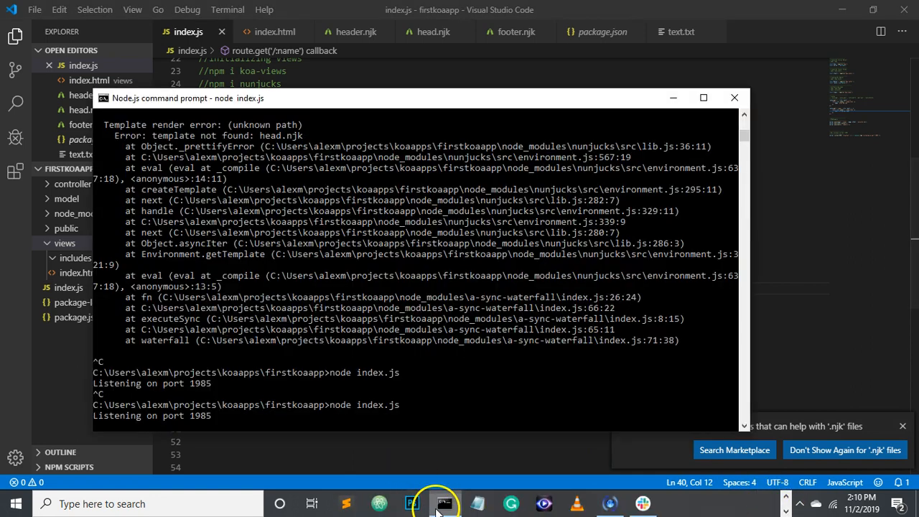
Step: Focus the Node.js console window still reporting it listens on port 1985
{"action": "left_click", "coordinate": [322, 330]}
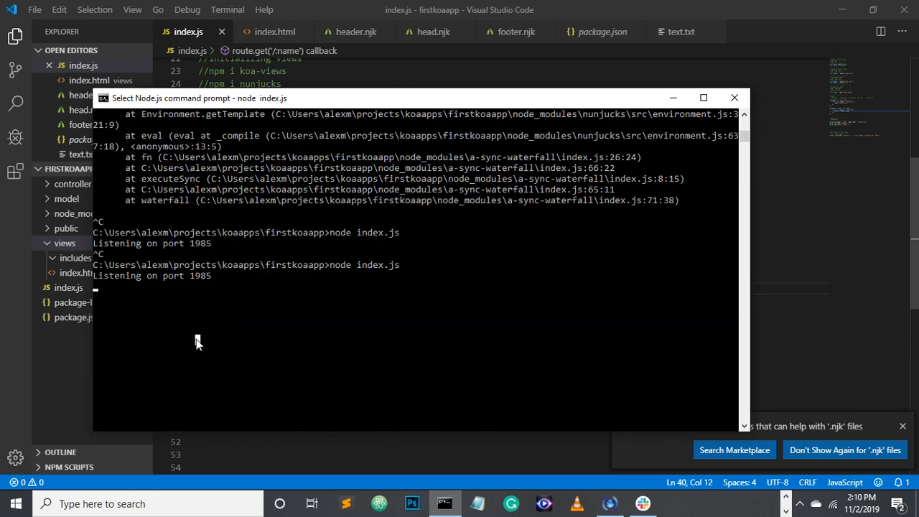
{"action": "mouse_move", "coordinate": [804, 225]}
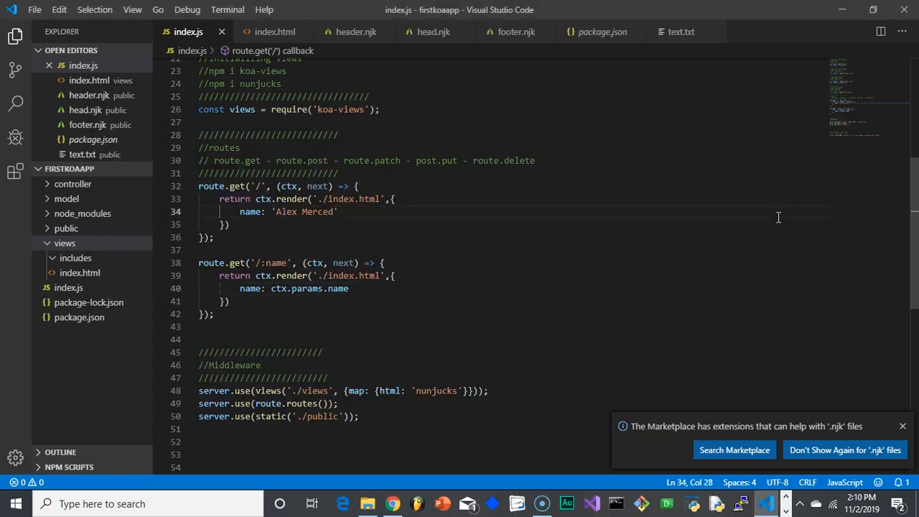
{"action": "mouse_move", "coordinate": [499, 259]}
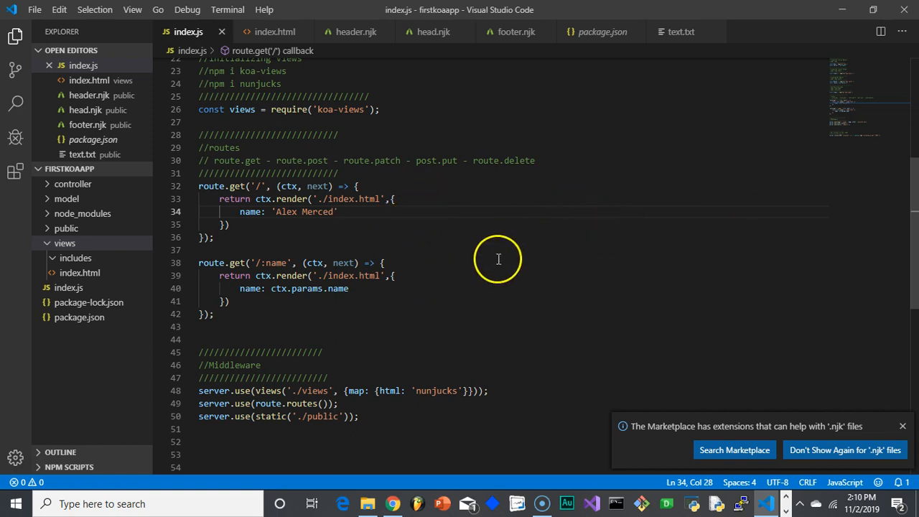
{"action": "mouse_move", "coordinate": [352, 193]}
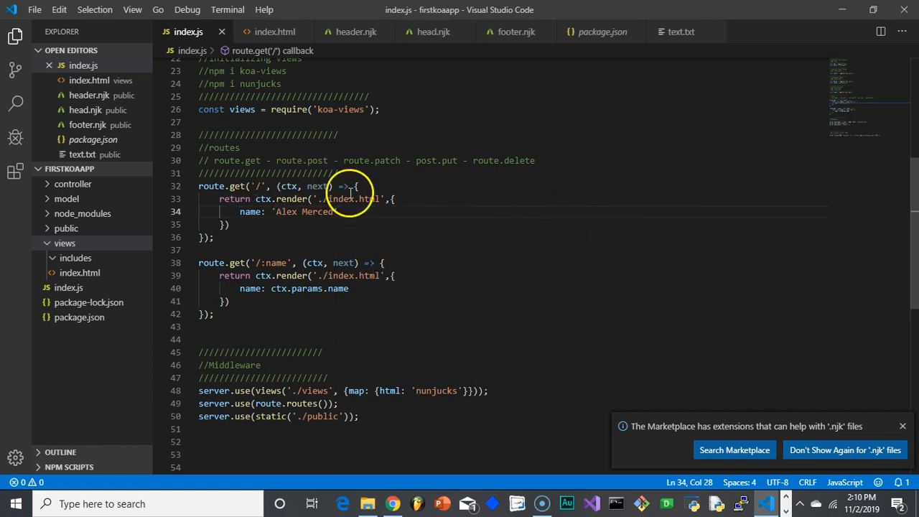